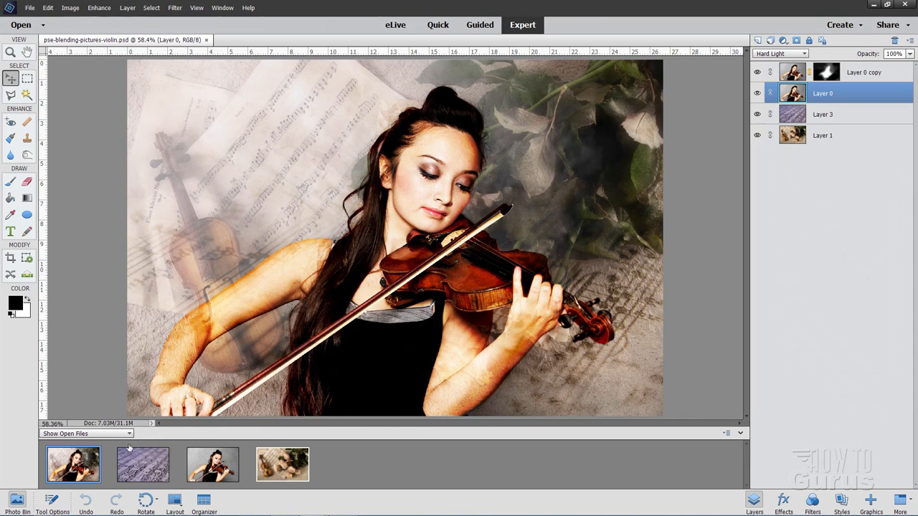
mouse_move(163, 485)
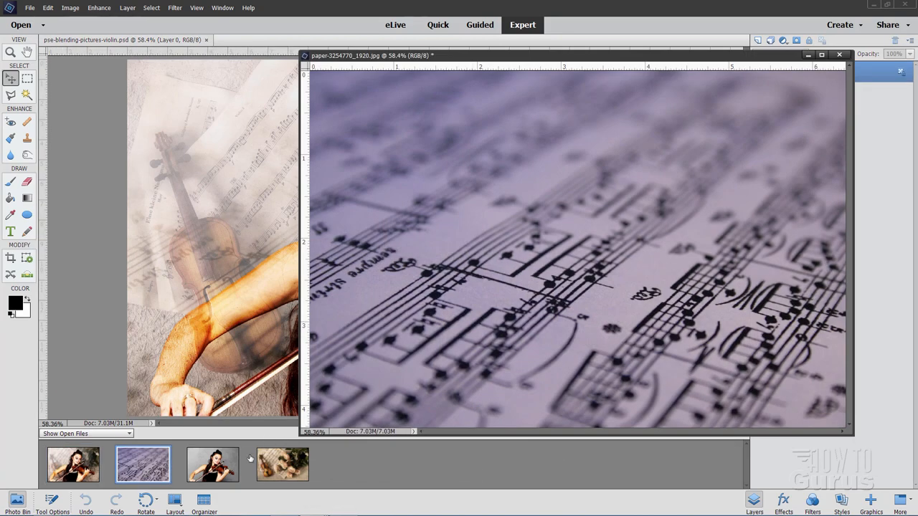
- Float the images as windows and close the composite, the violin still life and the sheet music photo
click(282, 465)
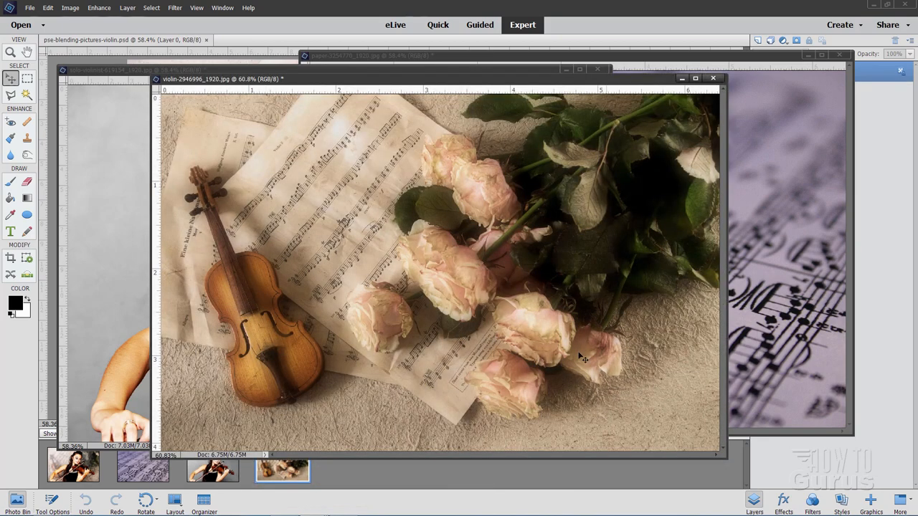
mouse_move(691, 86)
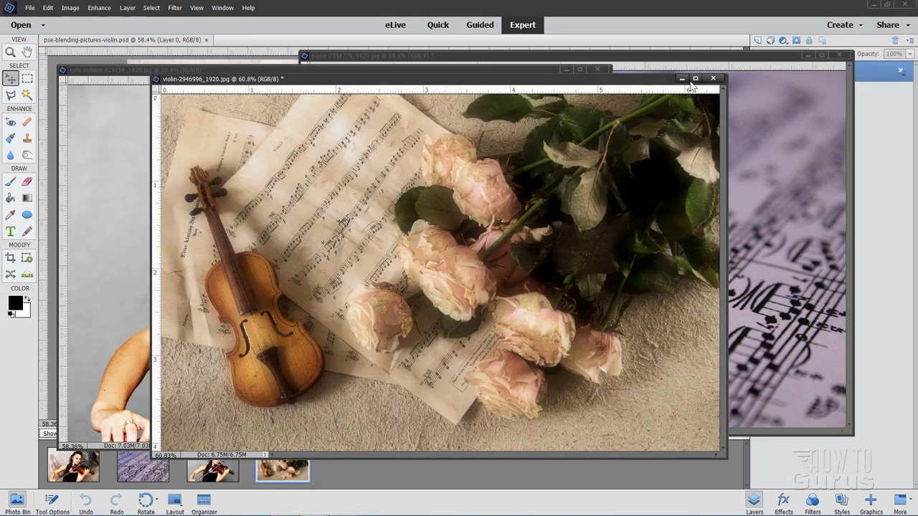
click(713, 77)
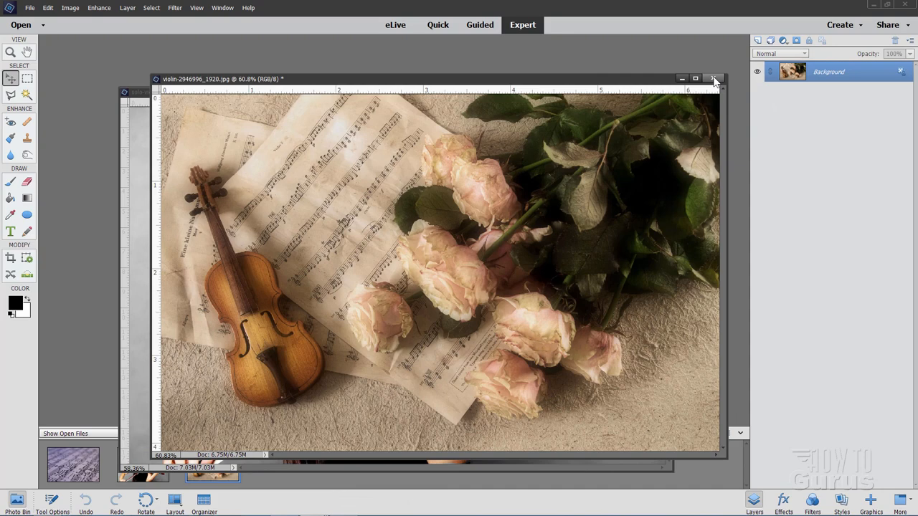
click(713, 79)
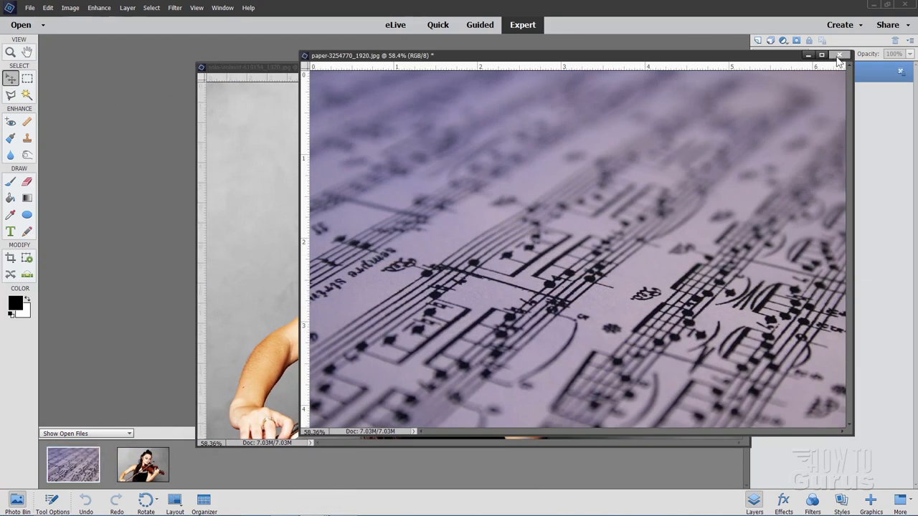
click(839, 56)
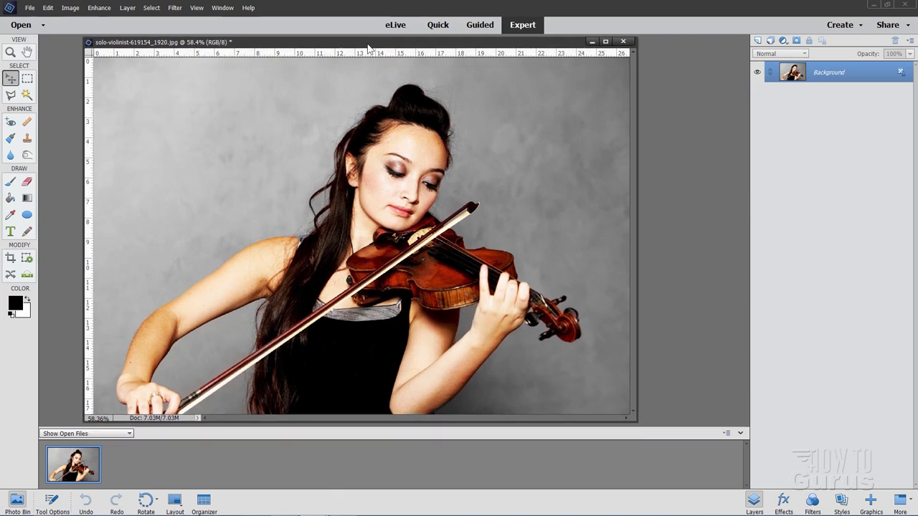
- Place violin-2946996_1920.jpg as a new layer over the docked violinist photo and commit it
click(604, 41)
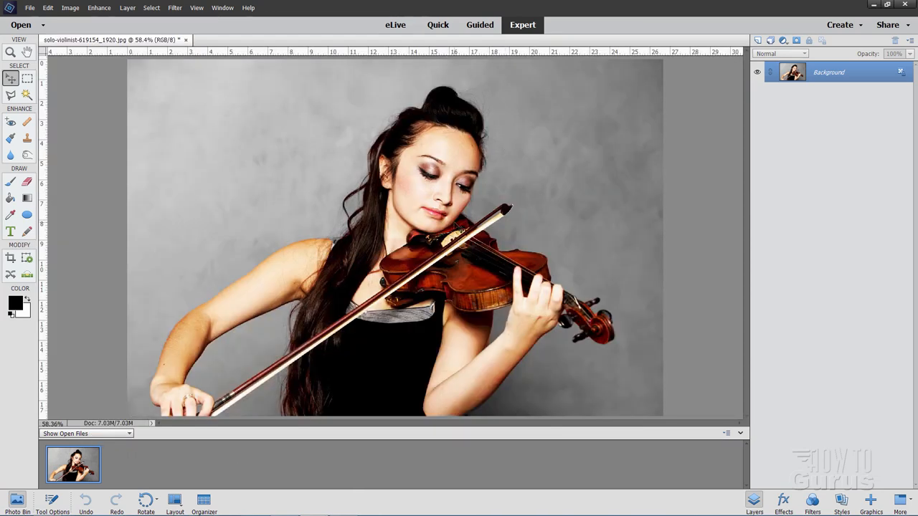
mouse_move(552, 202)
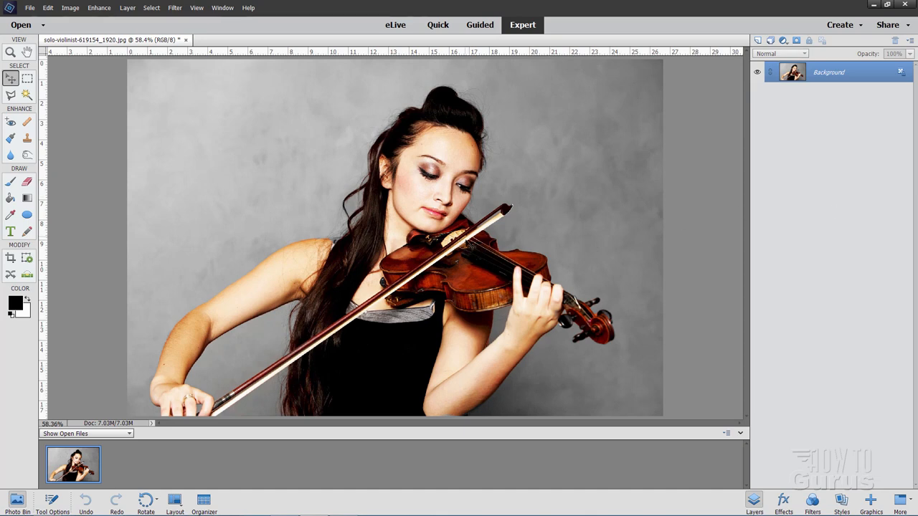
mouse_move(124, 105)
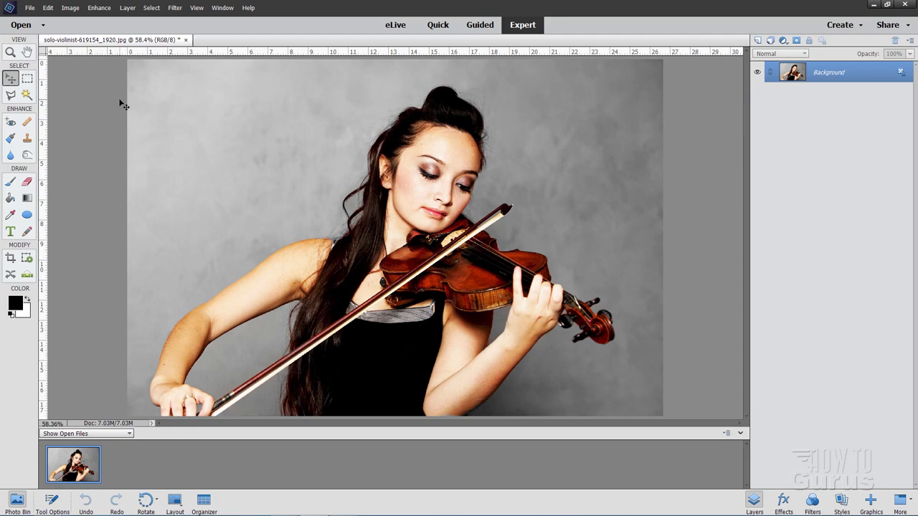
click(30, 8)
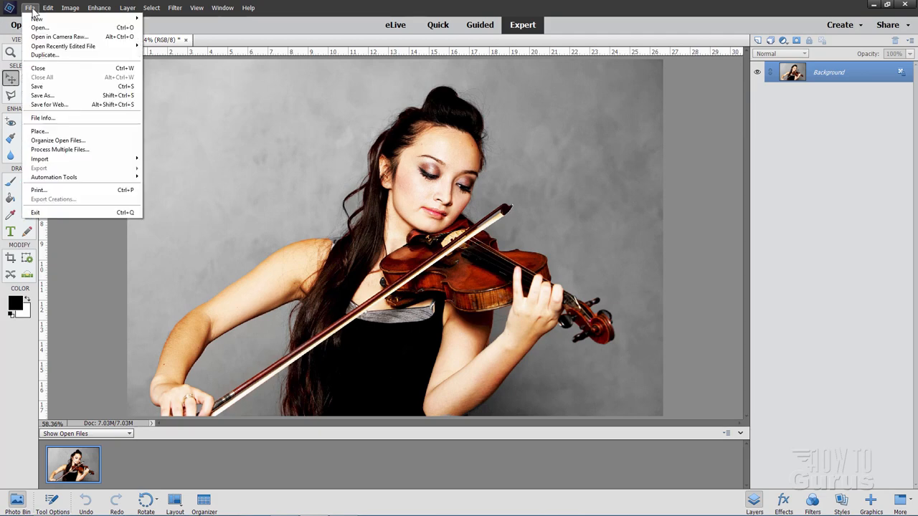
click(40, 131)
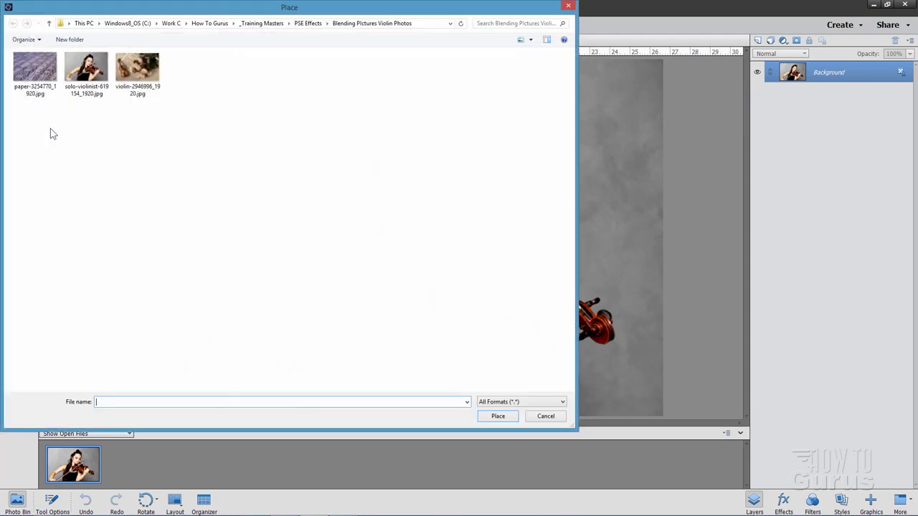
click(137, 66)
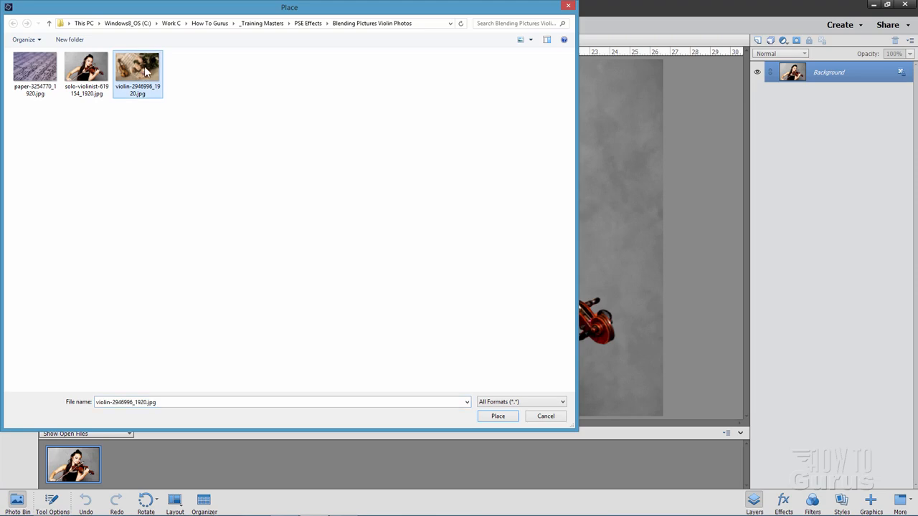
click(498, 416)
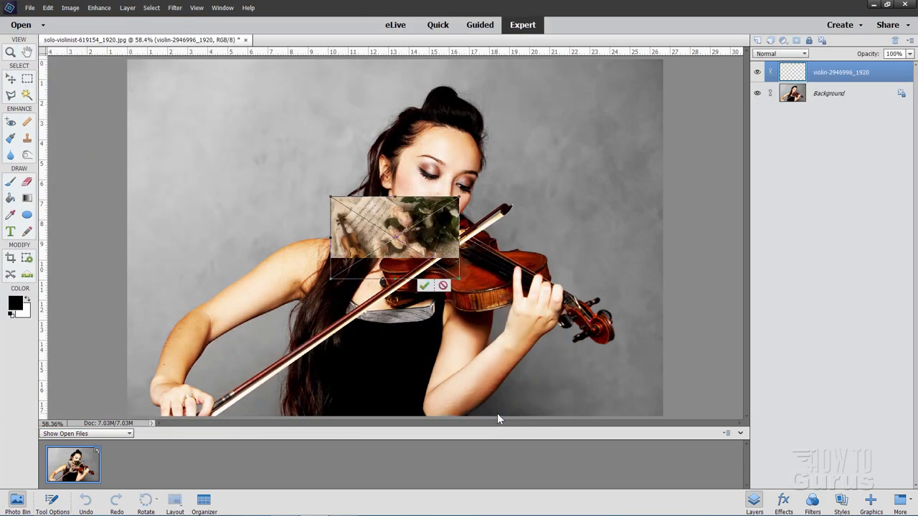
click(425, 286)
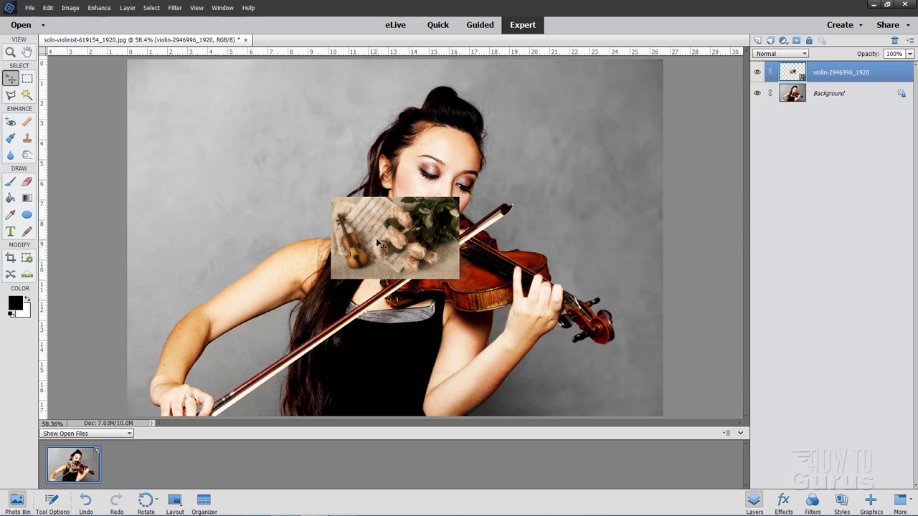
mouse_move(356, 216)
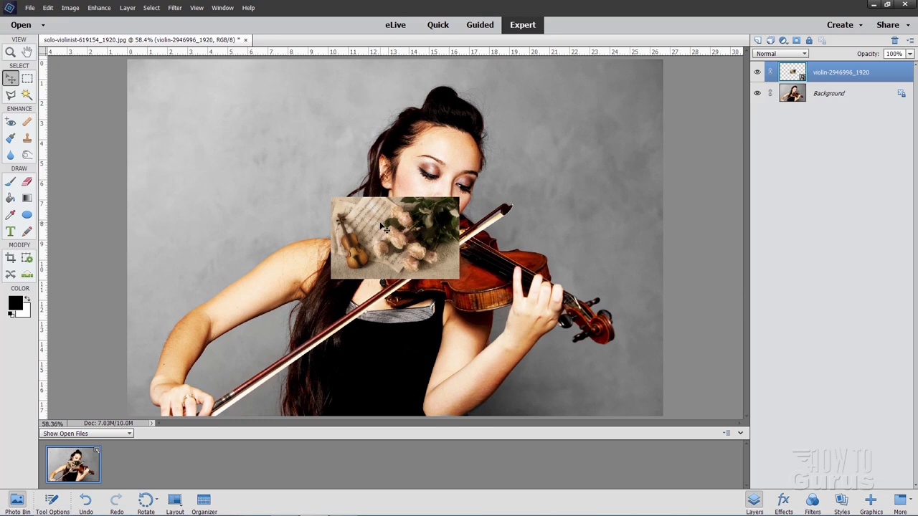
- Drag the still-life layer's corner handles out to the canvas edges and commit the resize
click(395, 239)
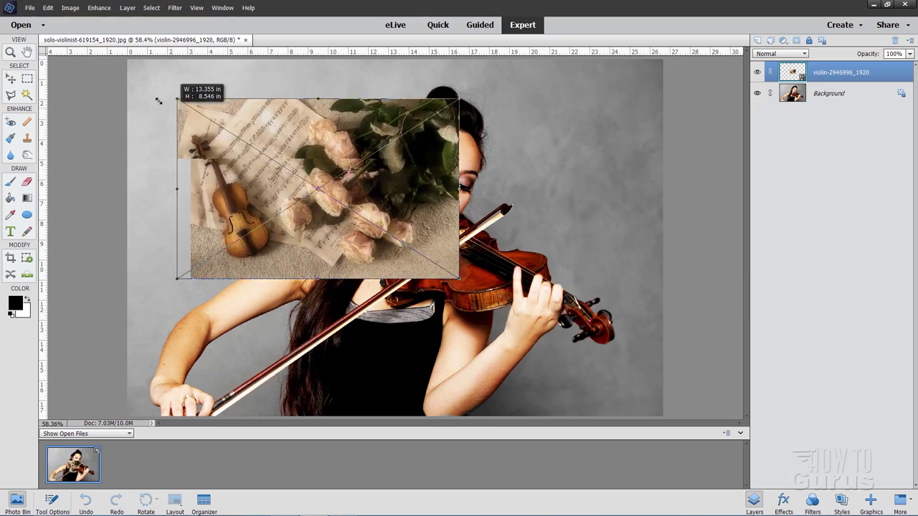
drag(177, 98, 127, 68)
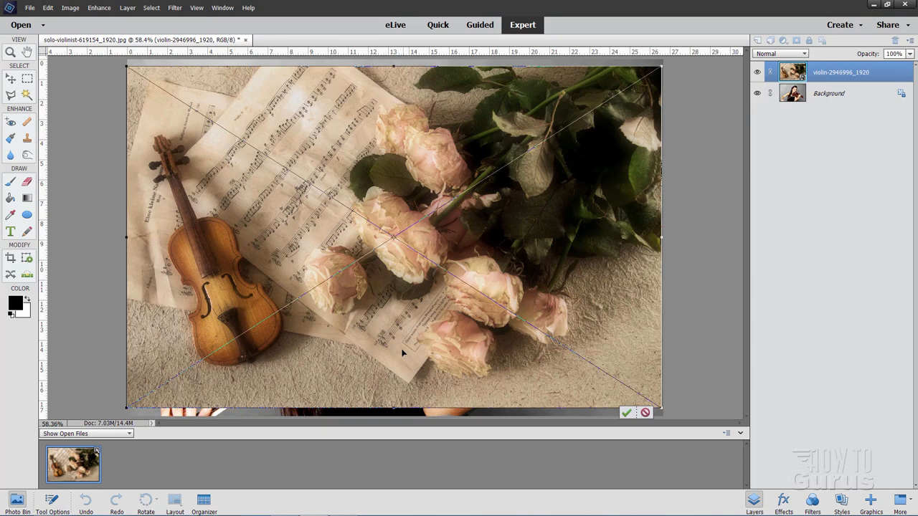
mouse_move(427, 283)
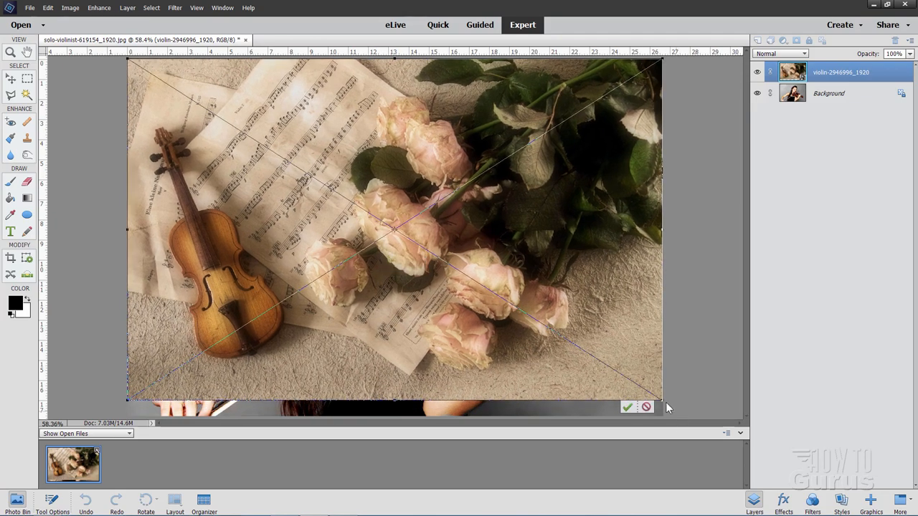
drag(659, 398, 687, 416)
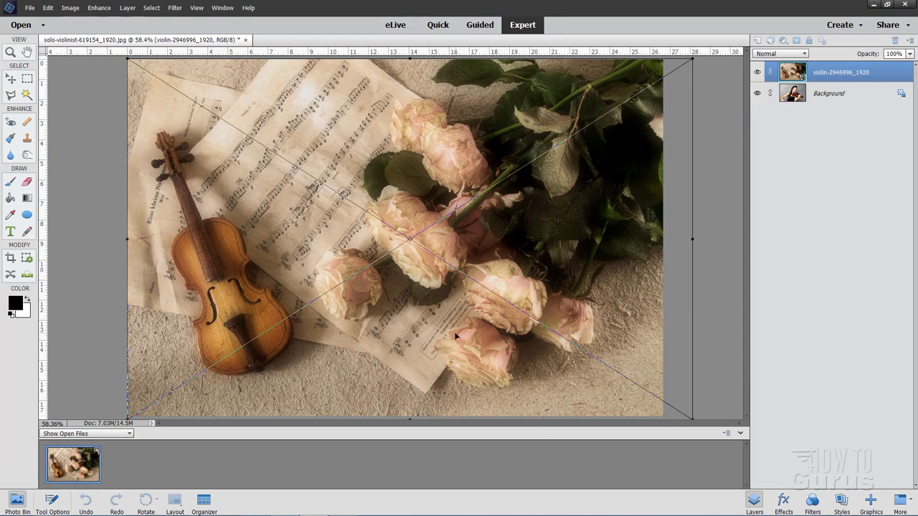
drag(455, 335, 463, 335)
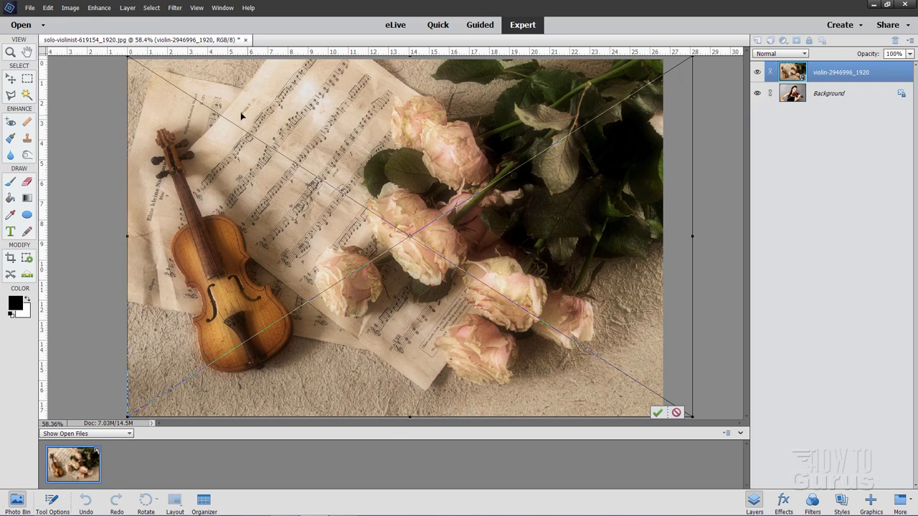
mouse_move(674, 263)
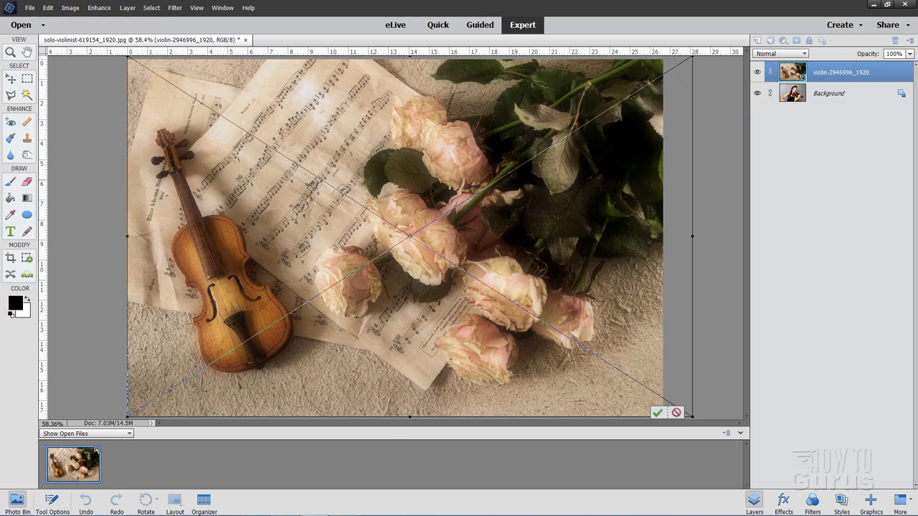
click(657, 412)
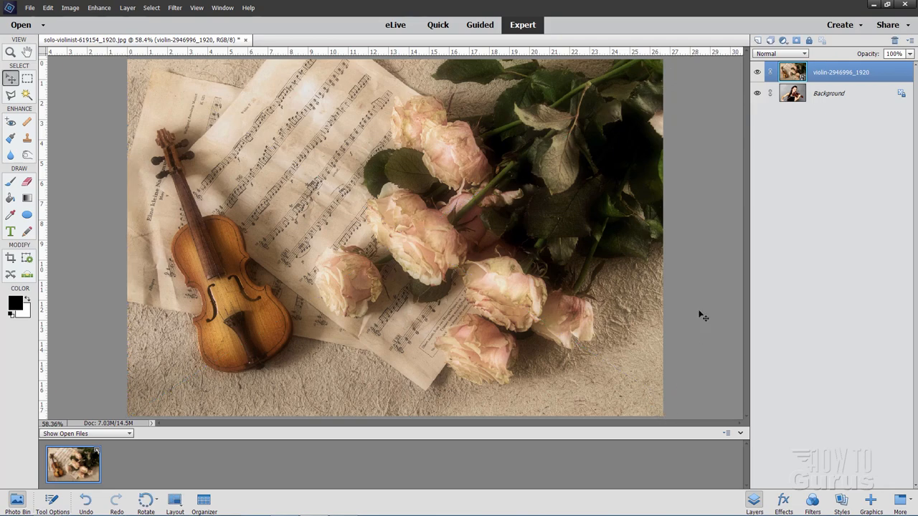
mouse_move(53, 64)
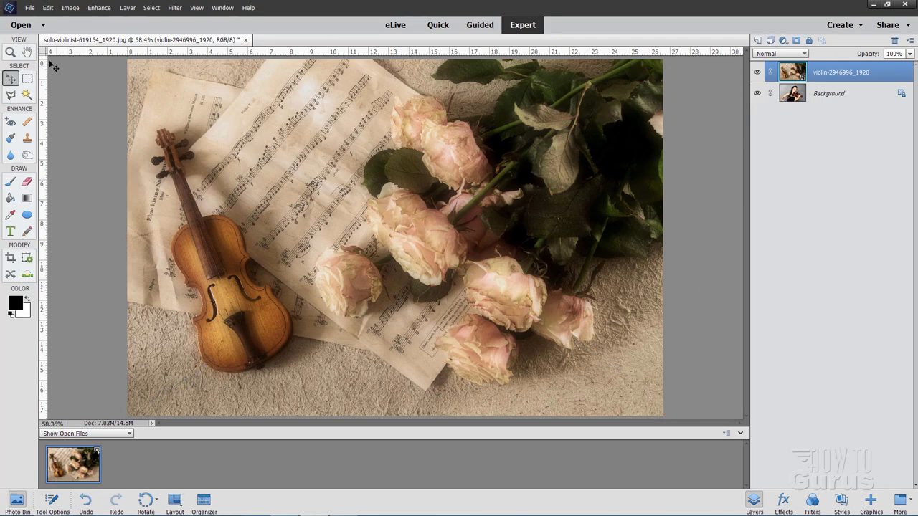
- Place the sheet music paper image as a third layer, stretch it to fill the canvas and commit
click(30, 8)
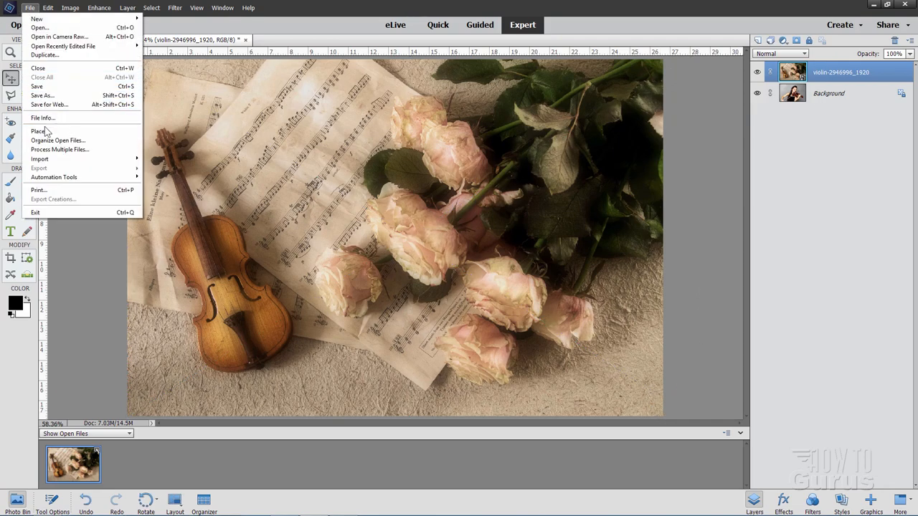
click(37, 130)
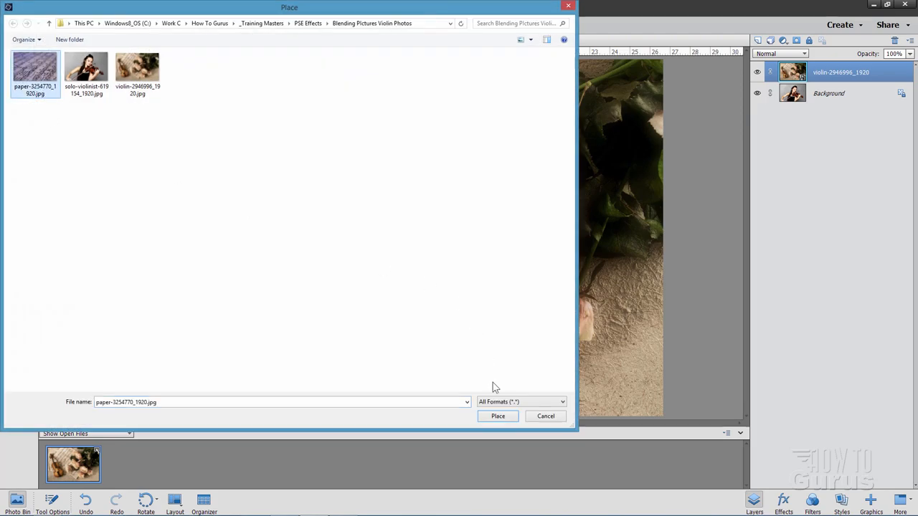
click(497, 416)
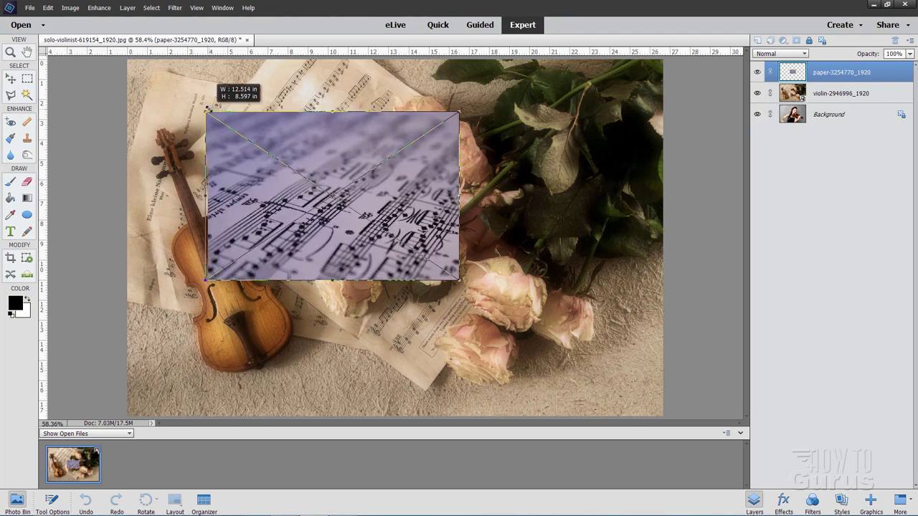
drag(206, 109, 129, 63)
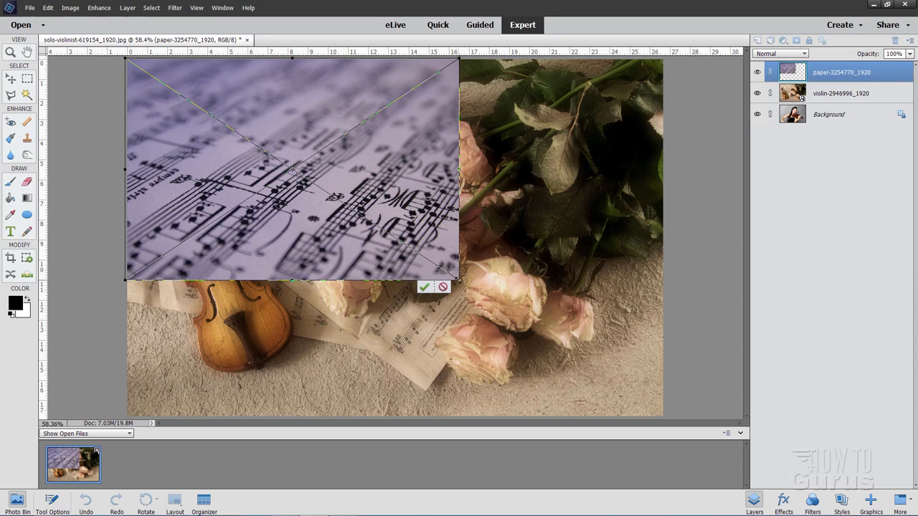
drag(458, 278, 660, 416)
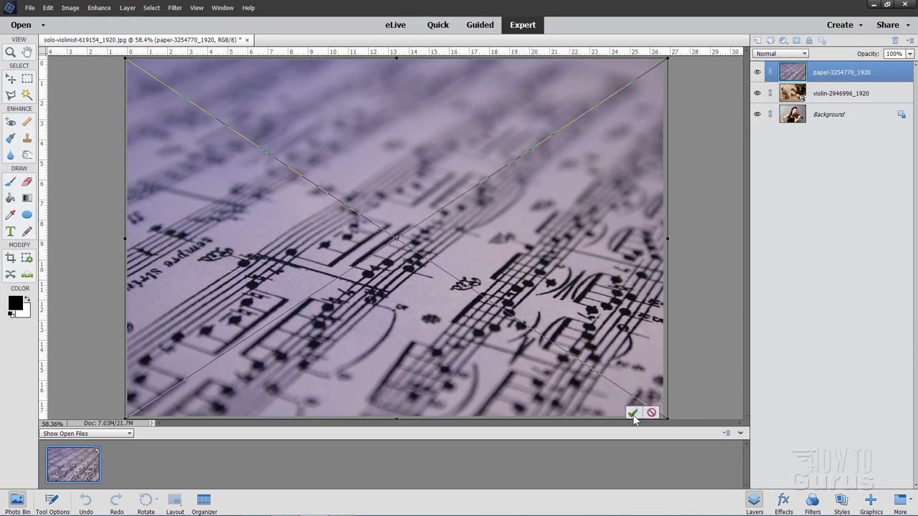
click(633, 413)
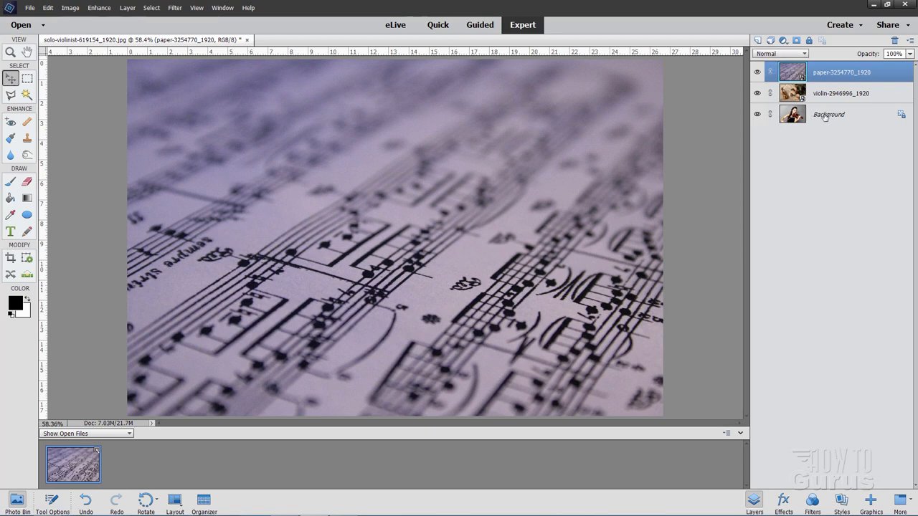
- Duplicate the Background violinist layer as Background copy and hide the original Background
right_click(828, 114)
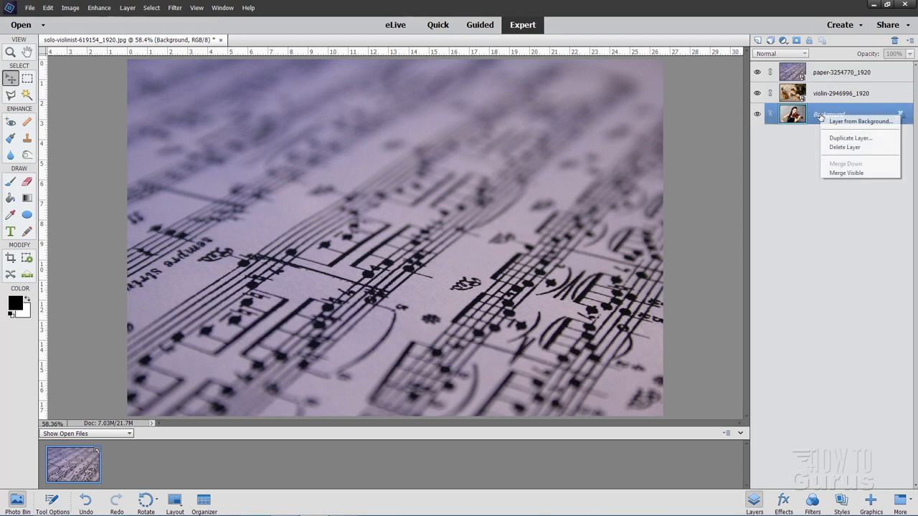
click(851, 138)
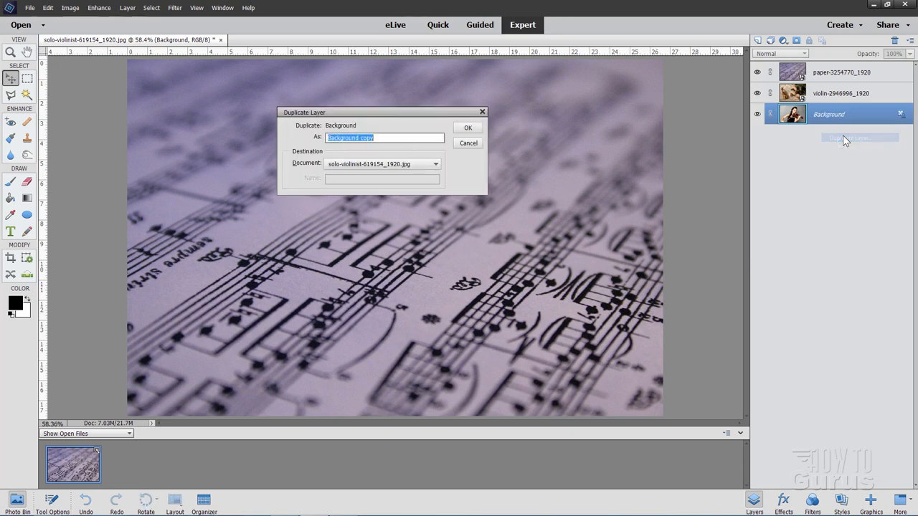
click(468, 127)
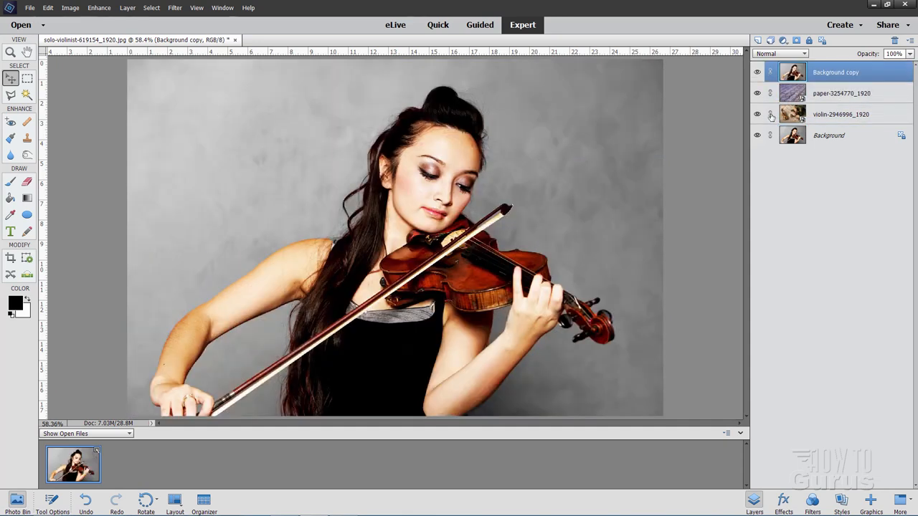
click(757, 135)
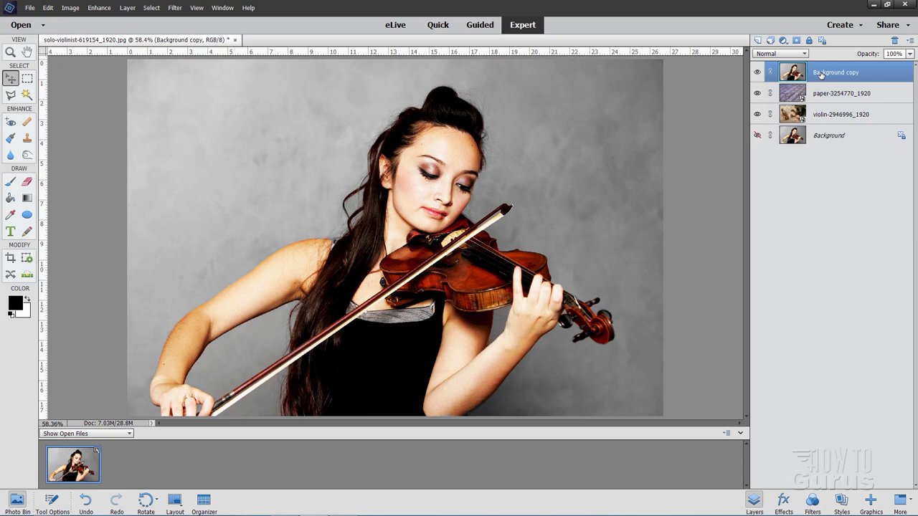
- Make Background copy 2, hide Background copy and leave the sheet music layer showing
right_click(835, 72)
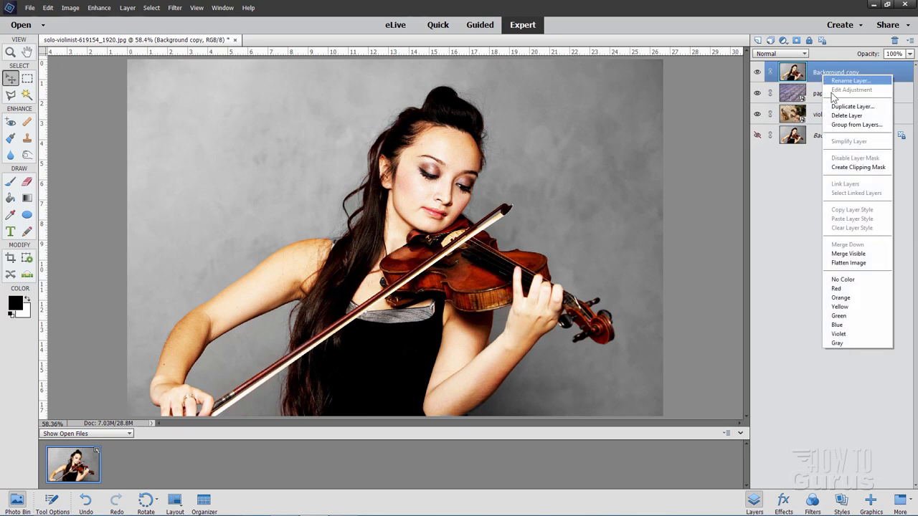
click(853, 106)
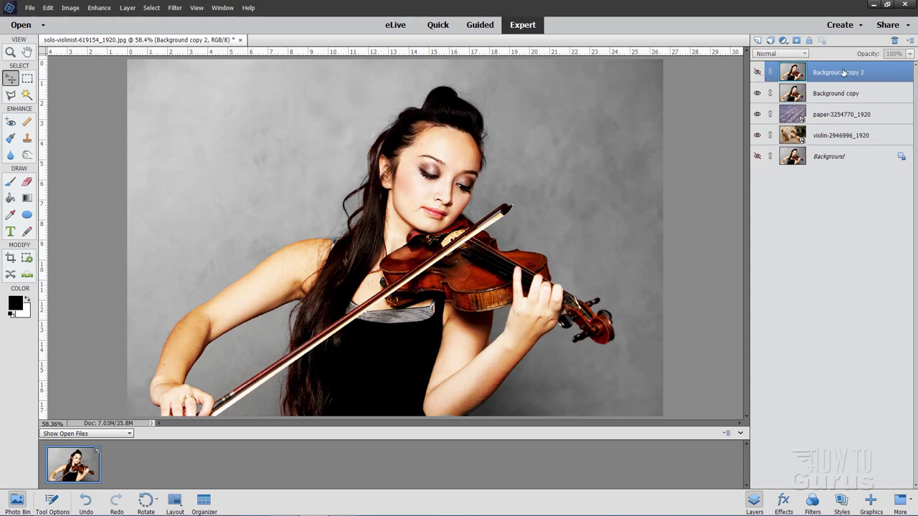
mouse_move(839, 72)
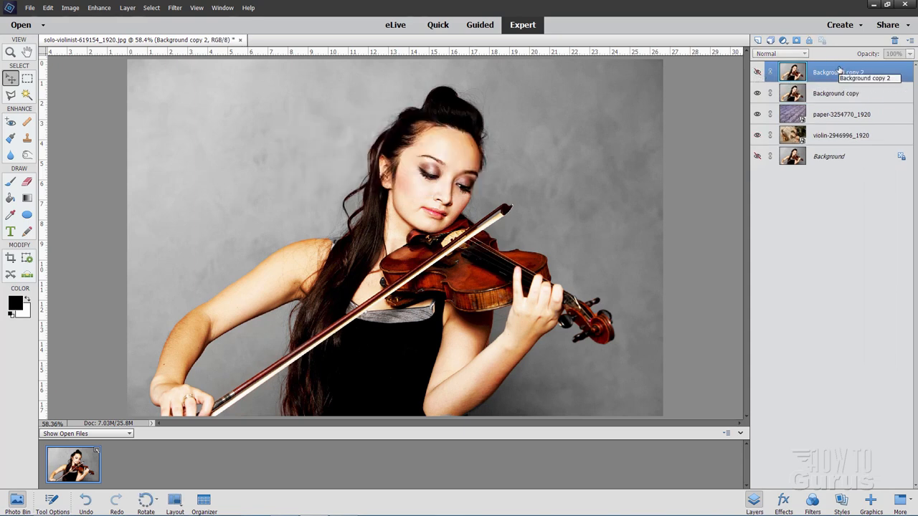
click(756, 93)
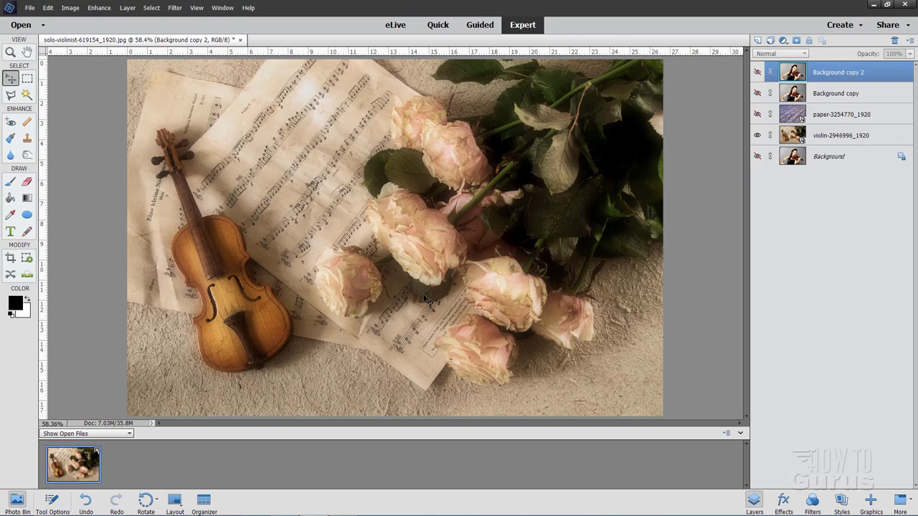
click(757, 114)
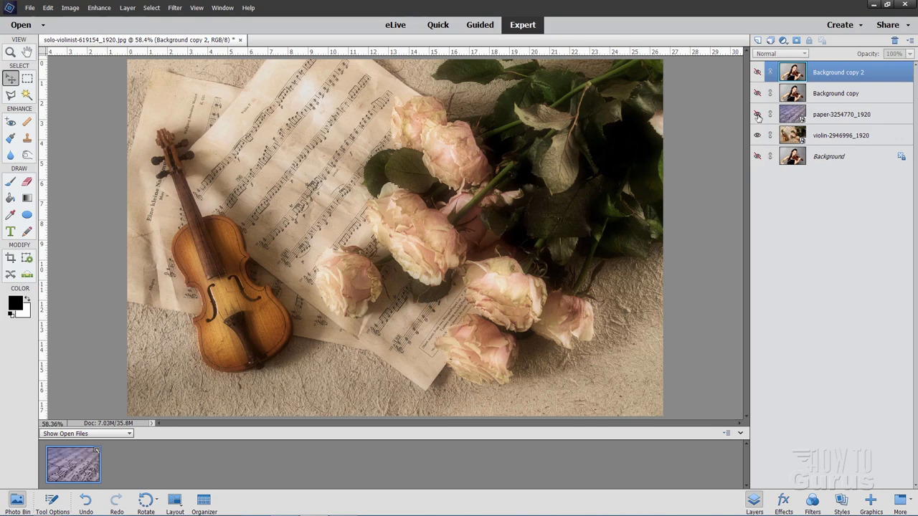
click(757, 114)
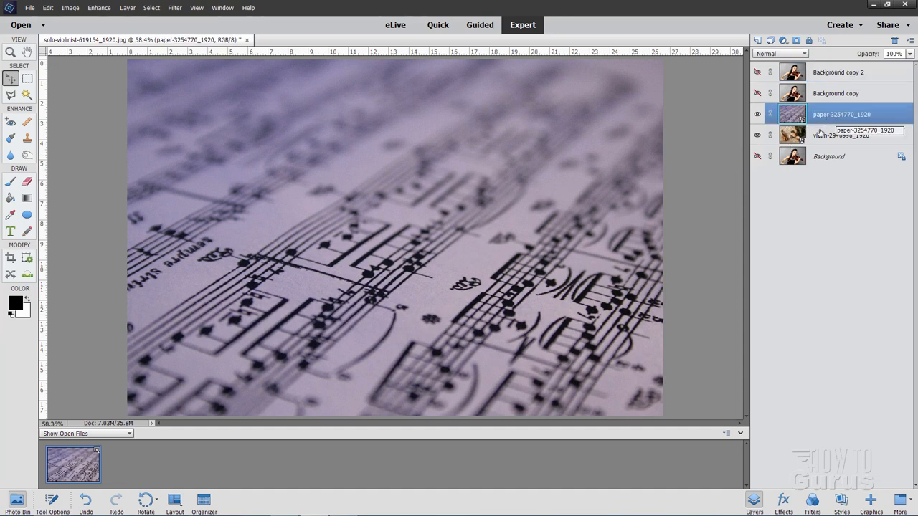
click(781, 54)
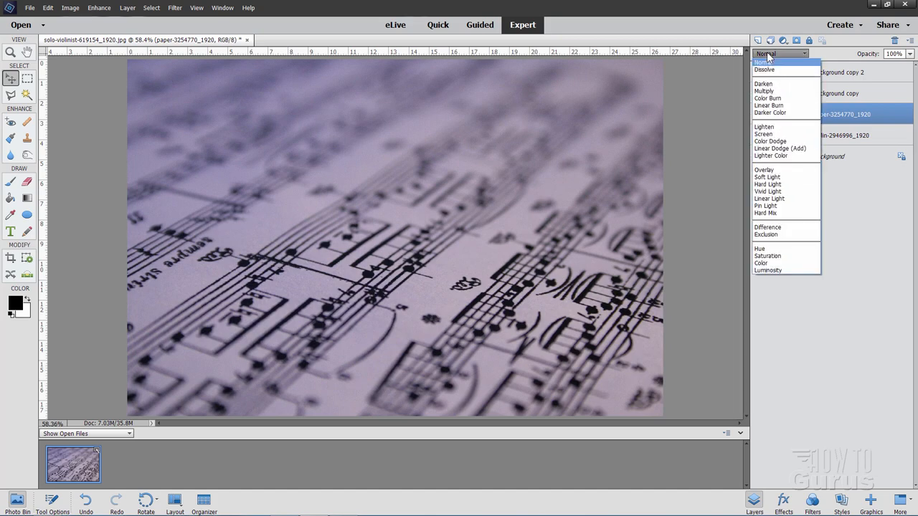
- Set the sheet music layer to Soft Light and toggle its visibility to compare the blend
click(767, 177)
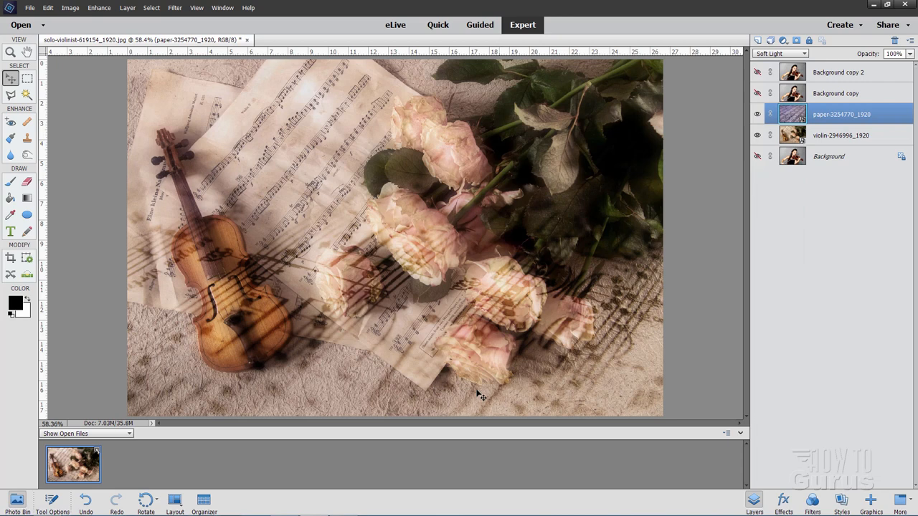
mouse_move(193, 166)
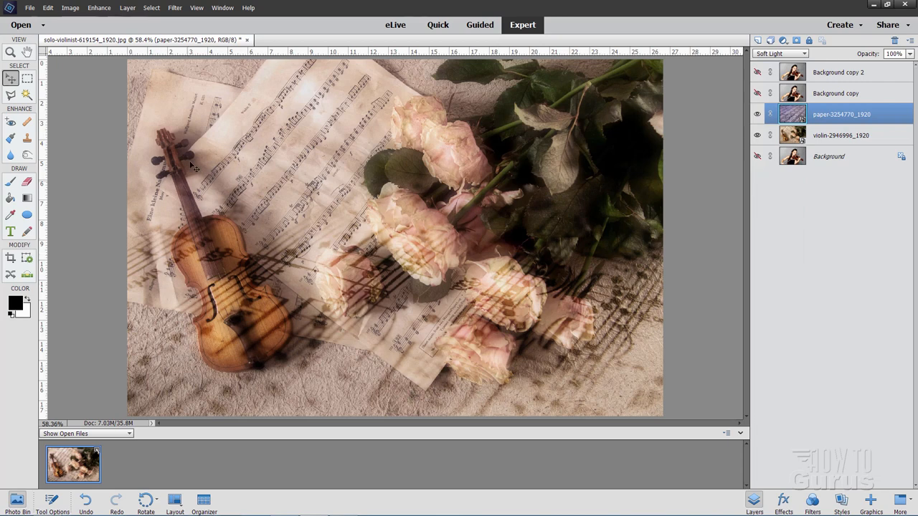
mouse_move(332, 351)
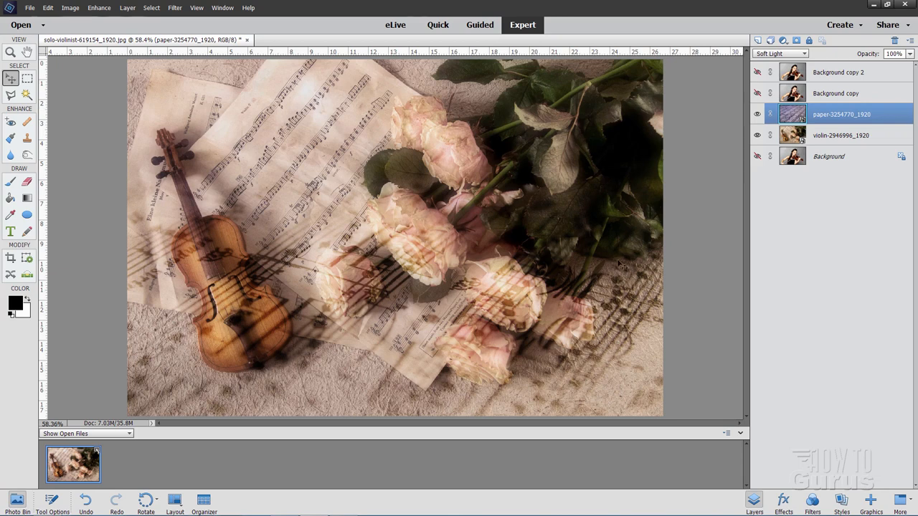
mouse_move(392, 228)
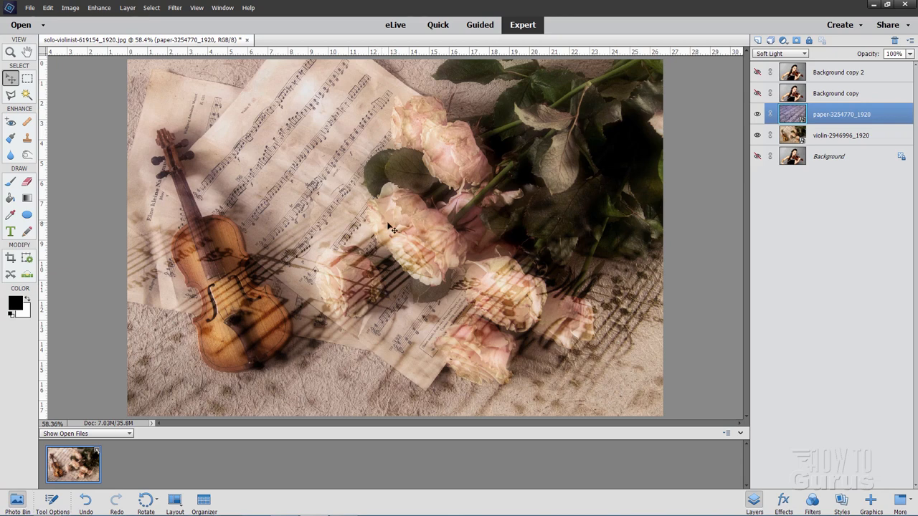
mouse_move(479, 237)
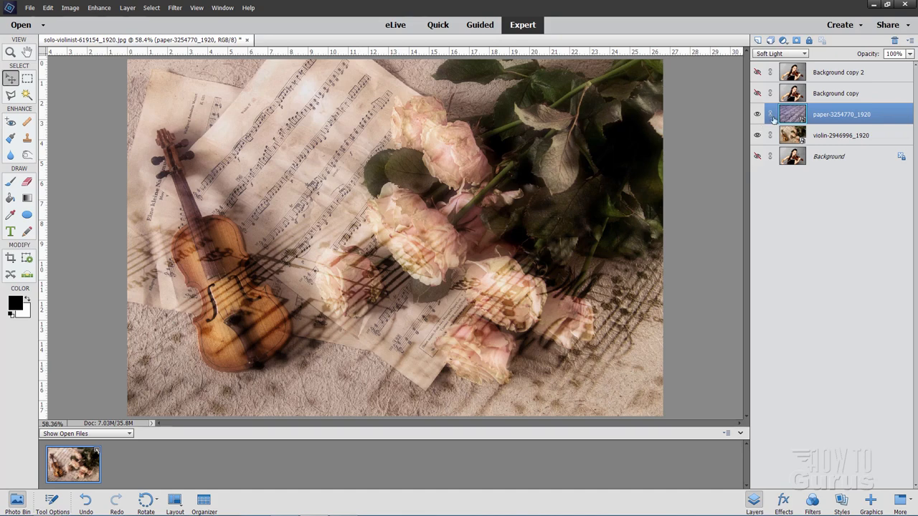
click(758, 114)
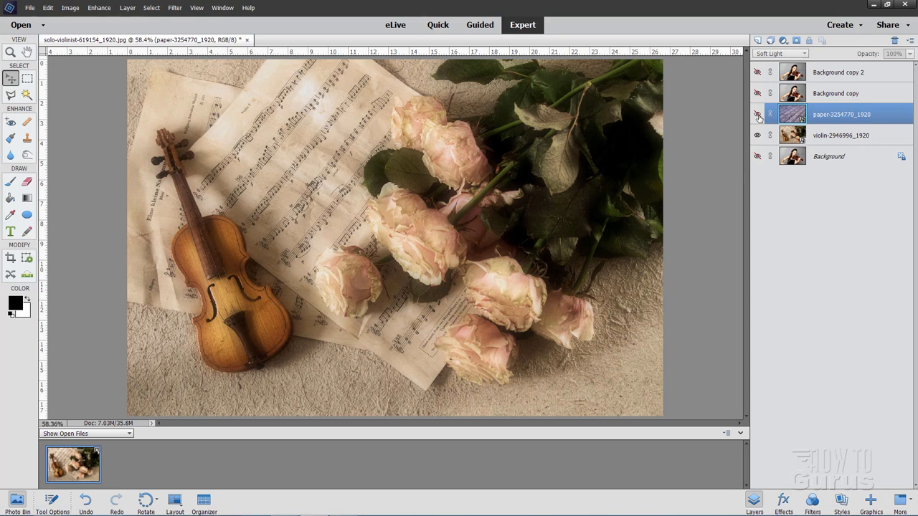
click(757, 114)
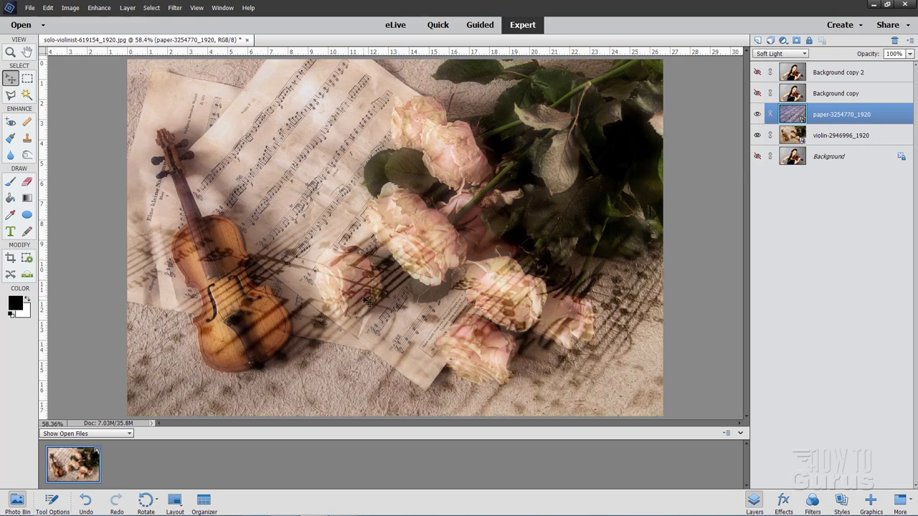
mouse_move(622, 367)
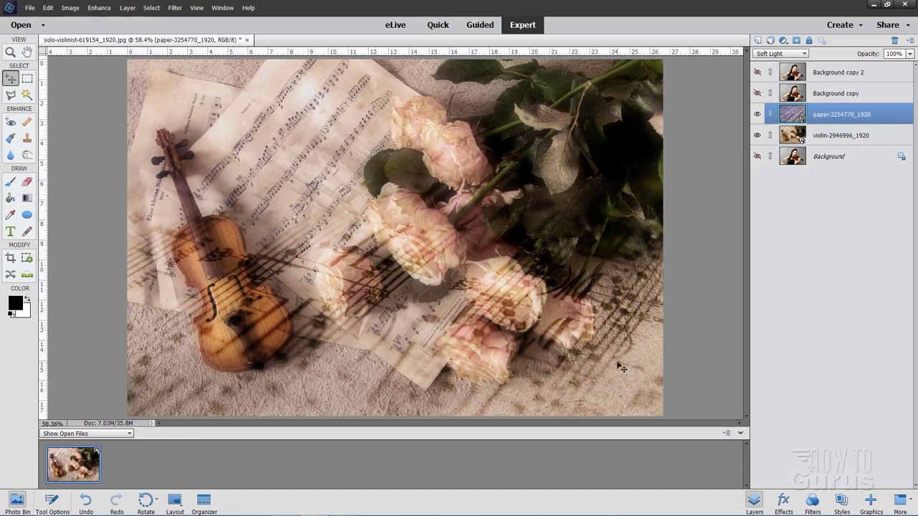
mouse_move(235, 387)
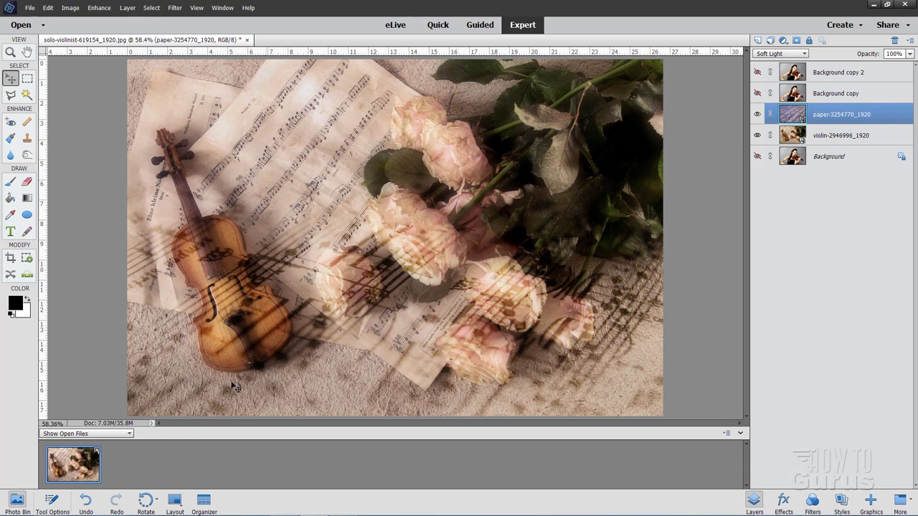
mouse_move(269, 351)
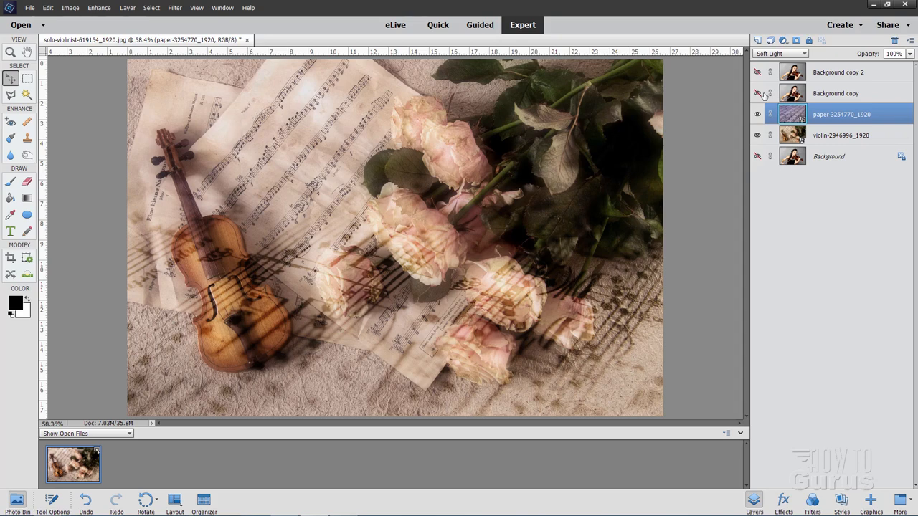
- Show the Background copy violinist layer and set its blend mode to Hard Light
click(756, 94)
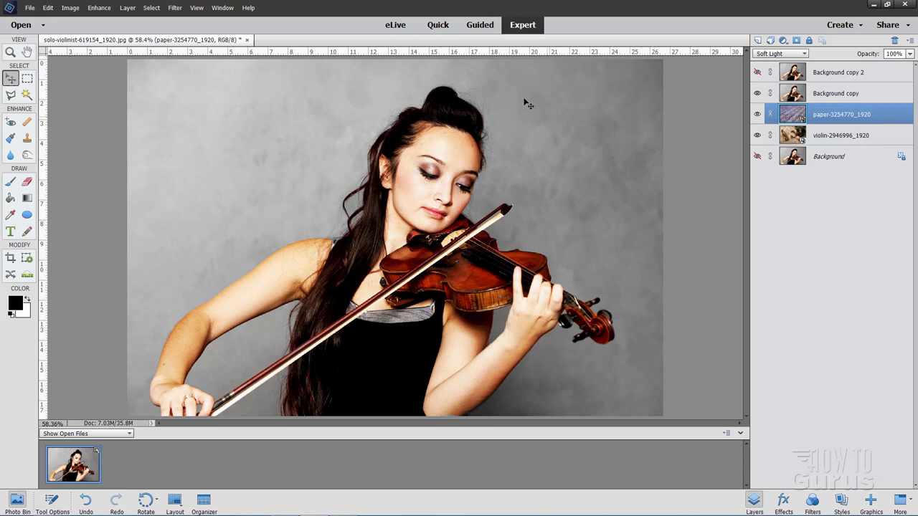
mouse_move(566, 213)
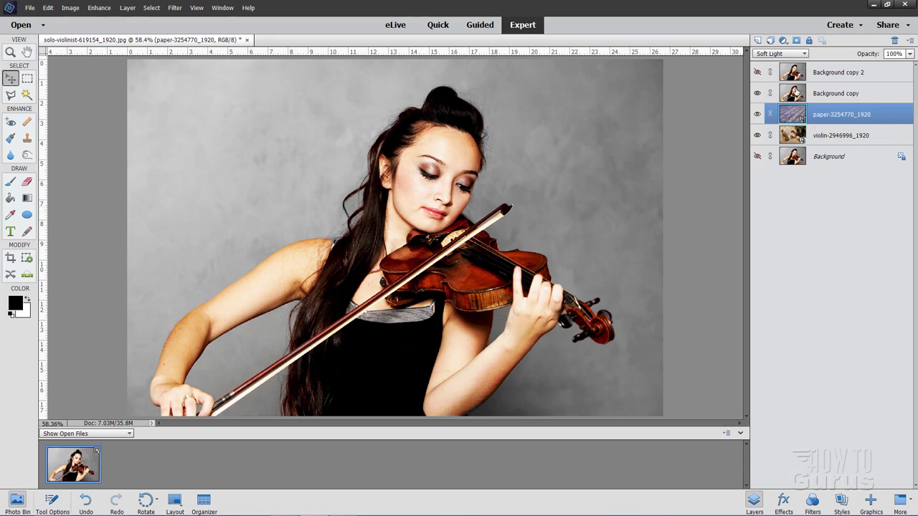
click(835, 93)
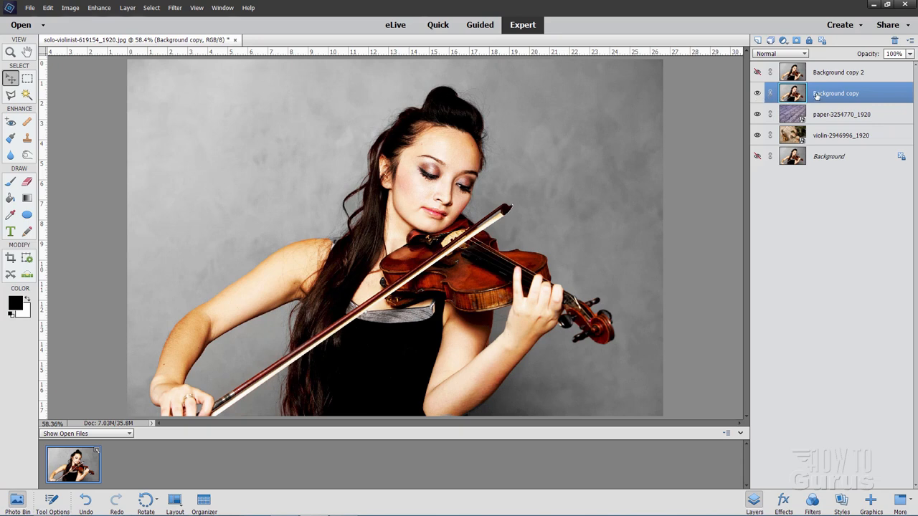
mouse_move(835, 93)
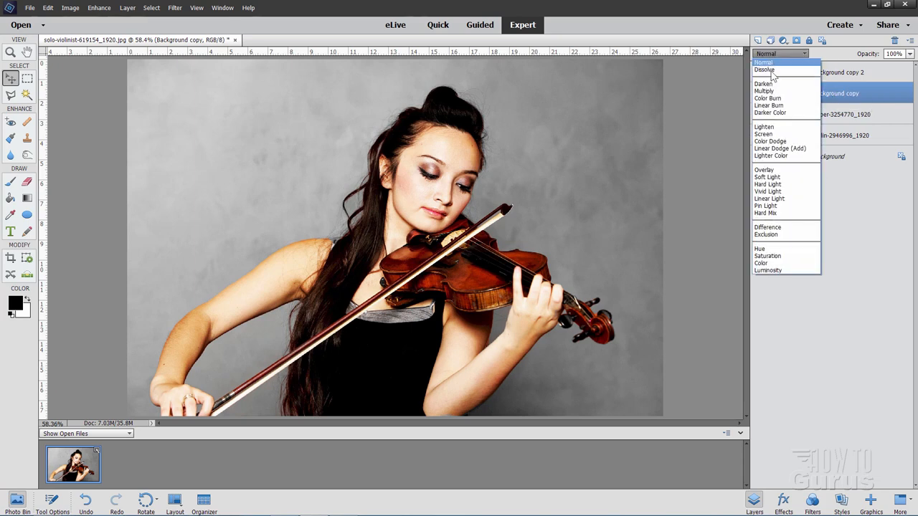
click(767, 184)
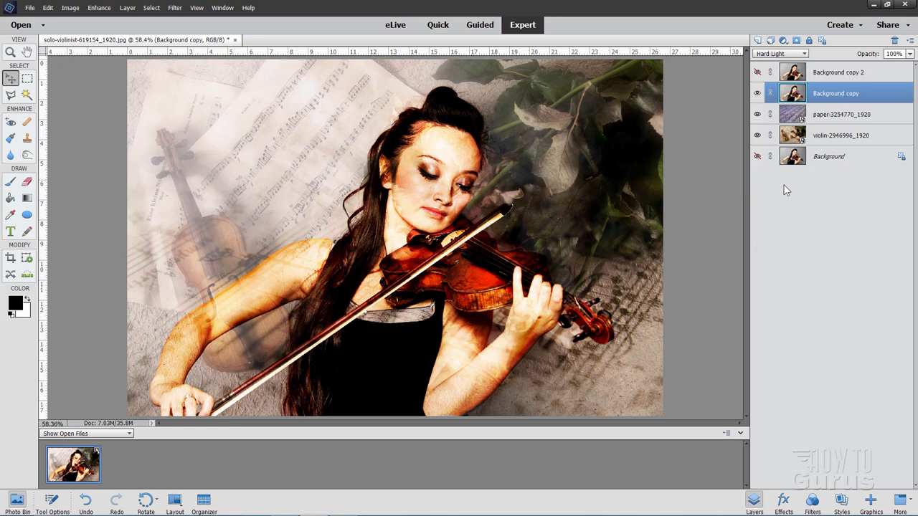
mouse_move(432, 129)
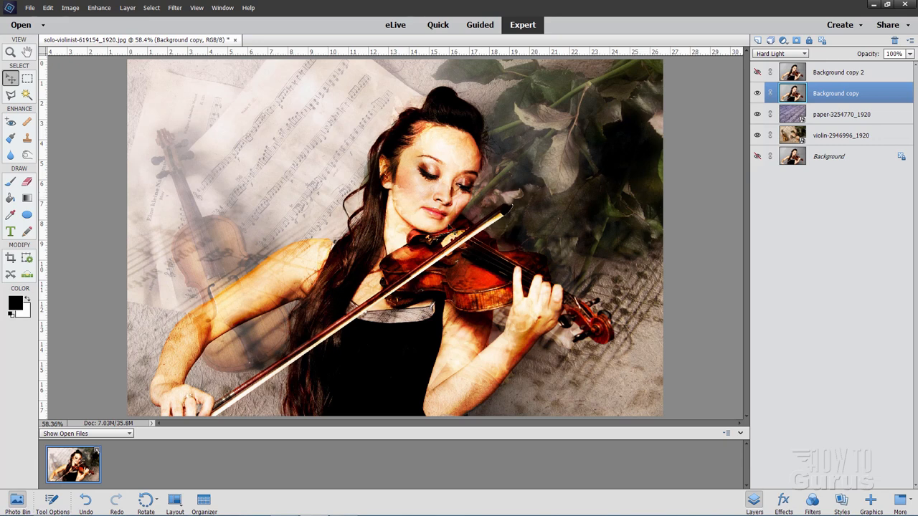
mouse_move(522, 225)
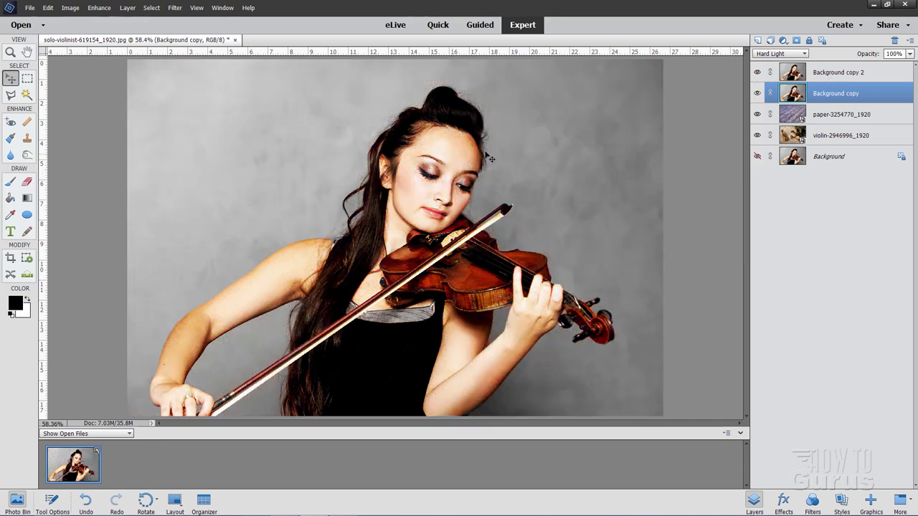
- Select Background copy 2 and target its new layer mask for painting
click(837, 72)
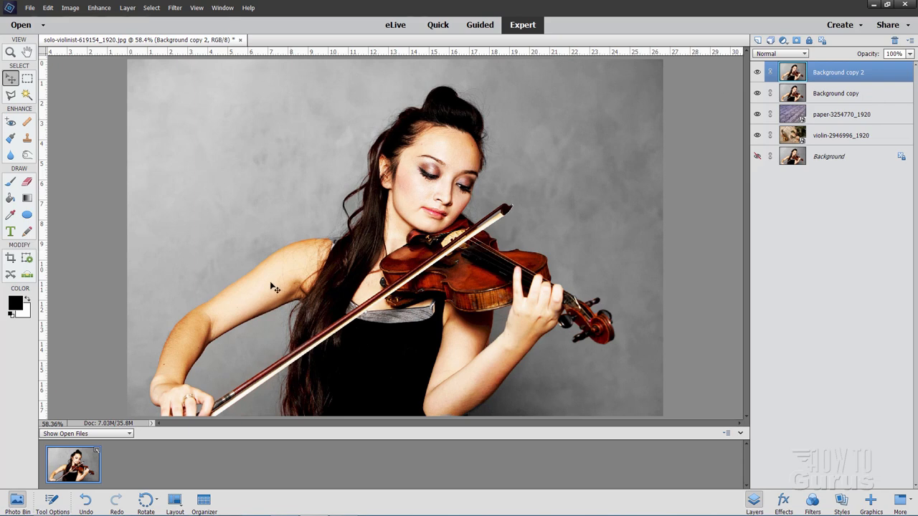
mouse_move(327, 226)
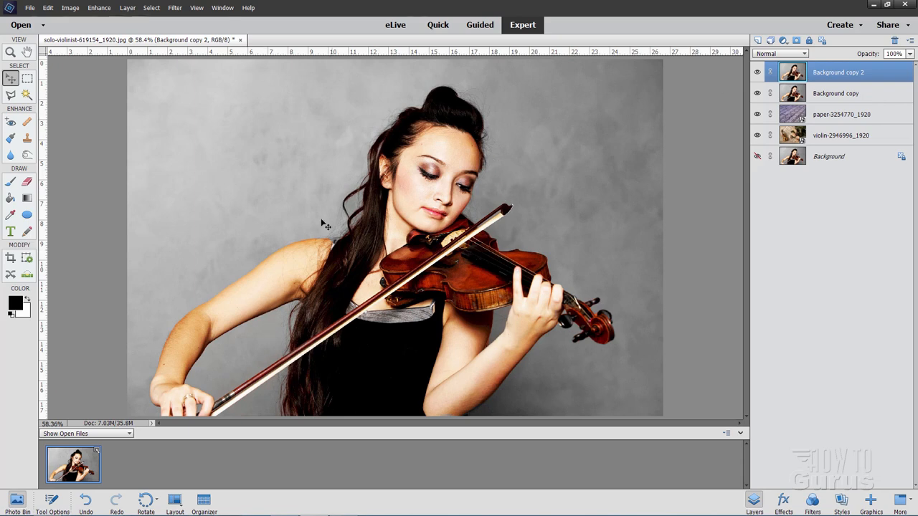
mouse_move(176, 376)
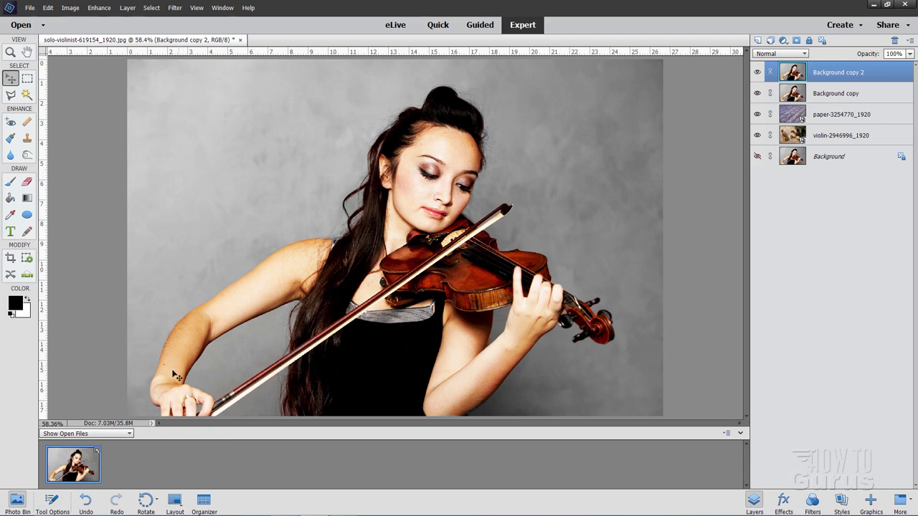
mouse_move(621, 351)
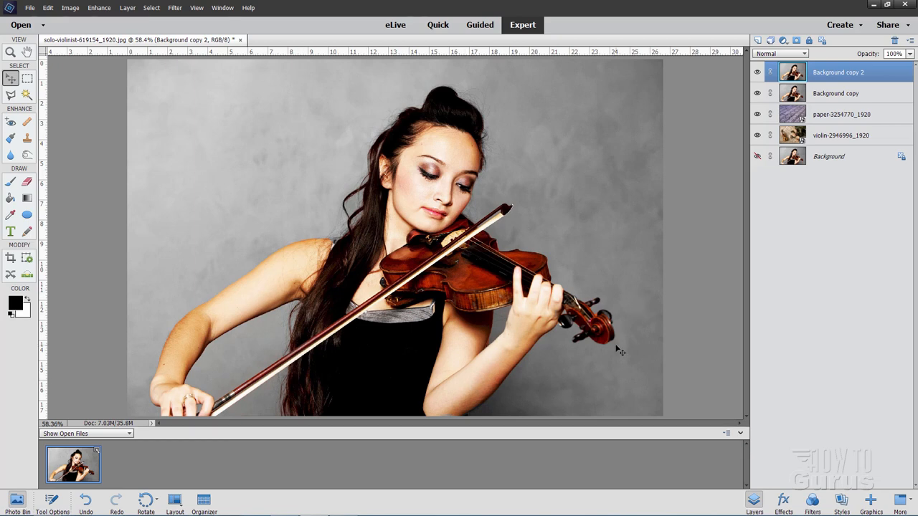
mouse_move(548, 143)
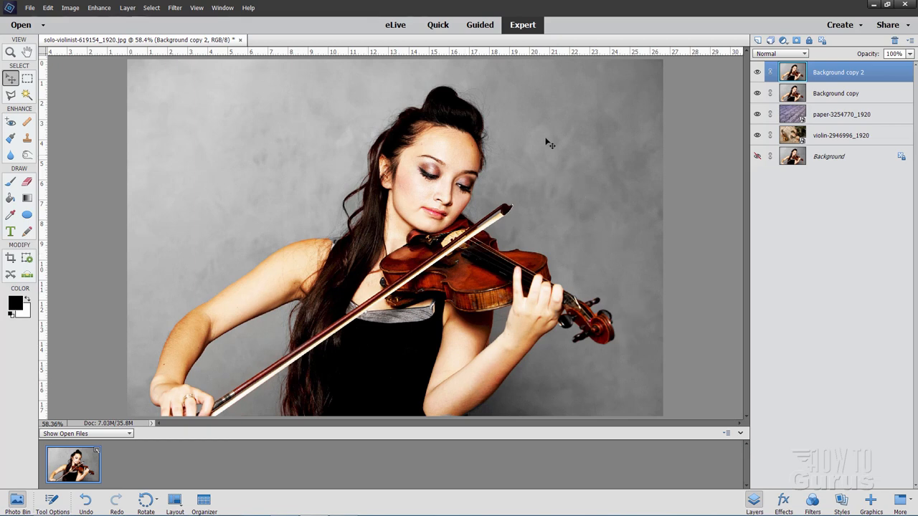
mouse_move(529, 105)
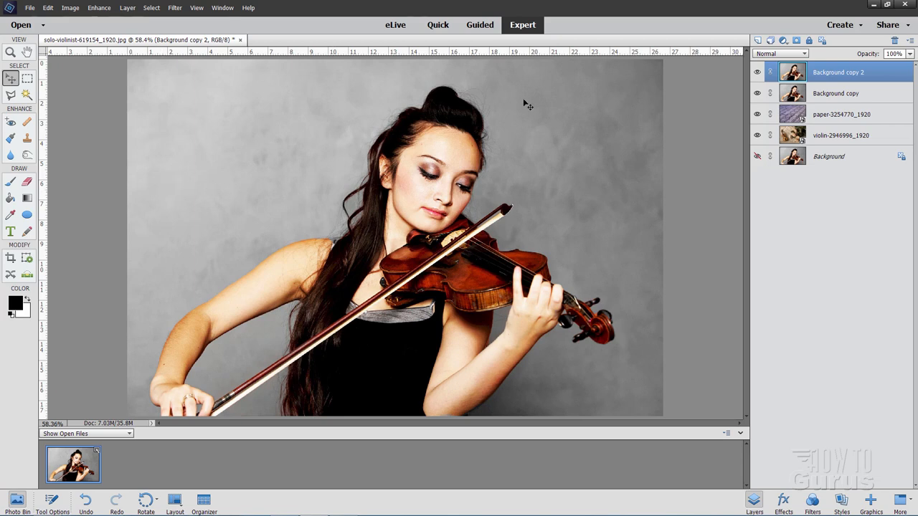
mouse_move(525, 172)
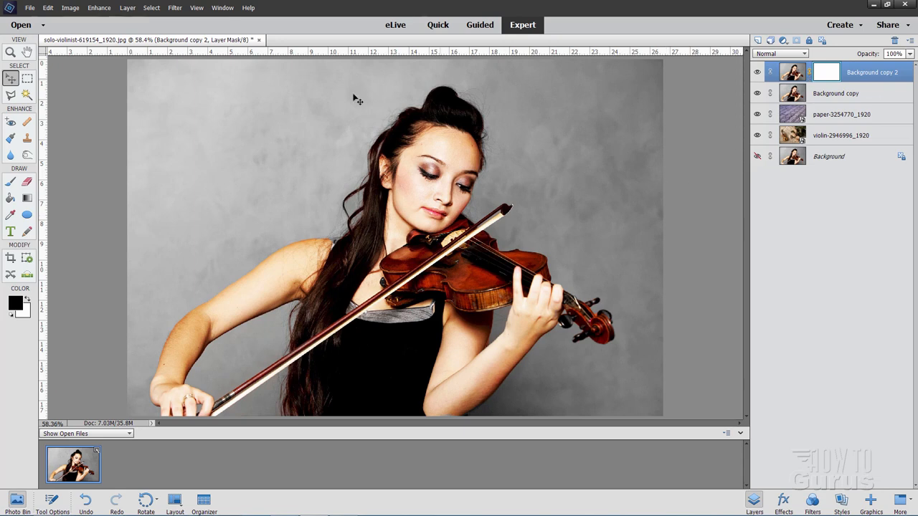
mouse_move(825, 72)
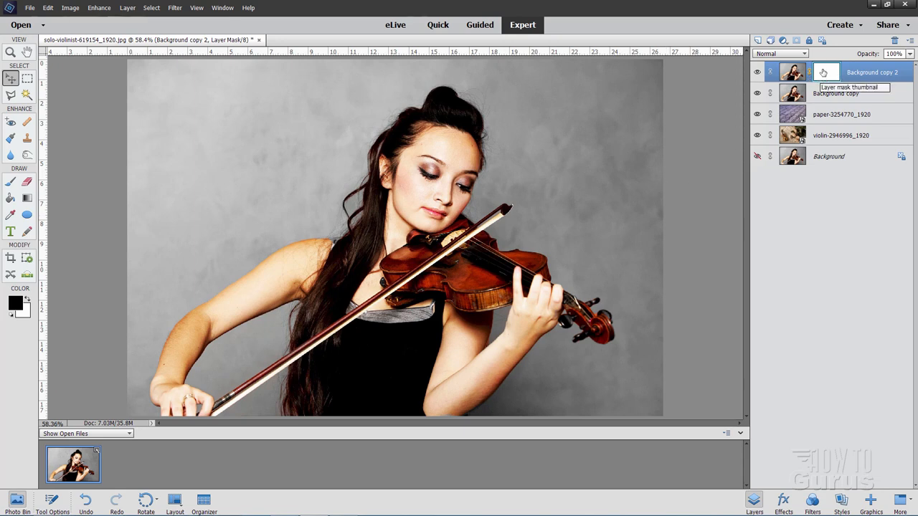
click(825, 72)
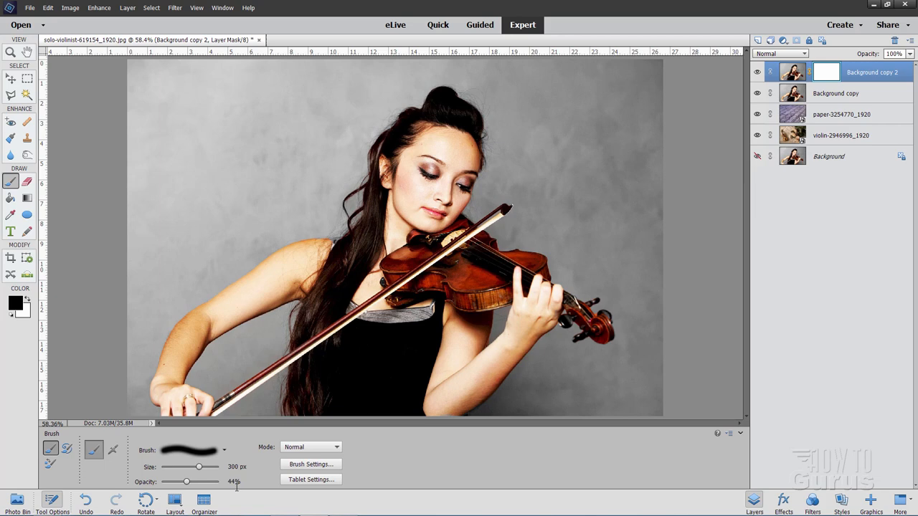
mouse_move(477, 312)
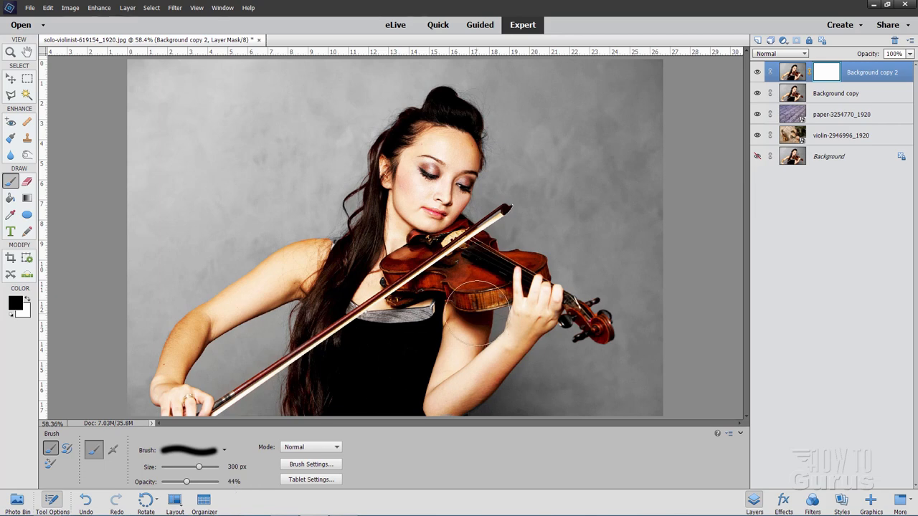
mouse_move(301, 170)
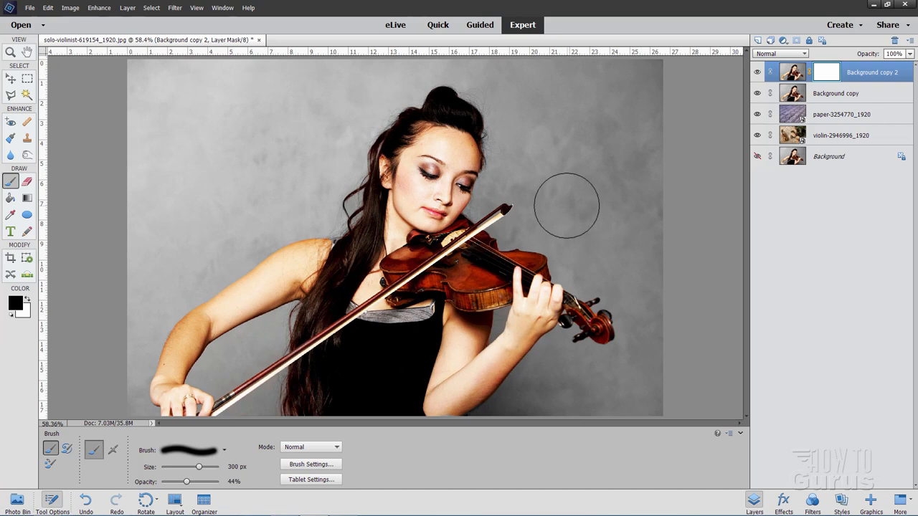
- Paint black on the mask over the upper-right background to reveal the roses and leaves
drag(566, 206, 620, 83)
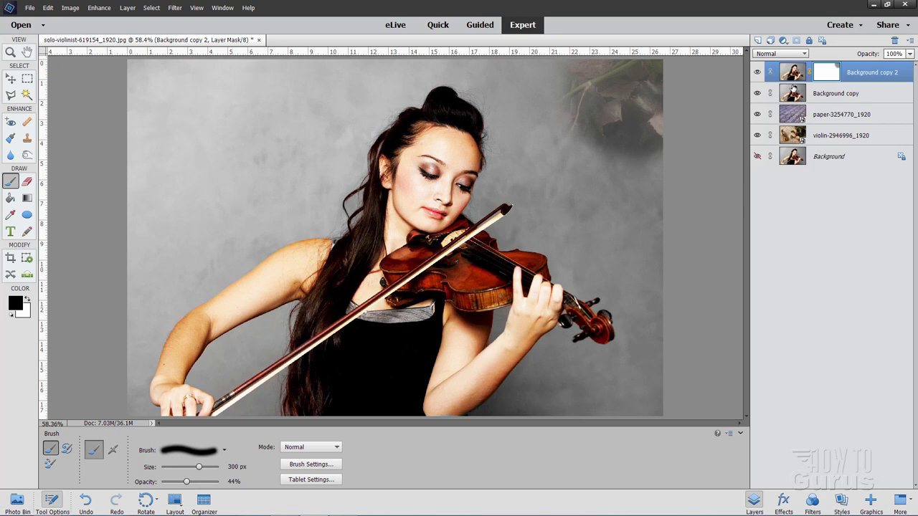
mouse_move(606, 112)
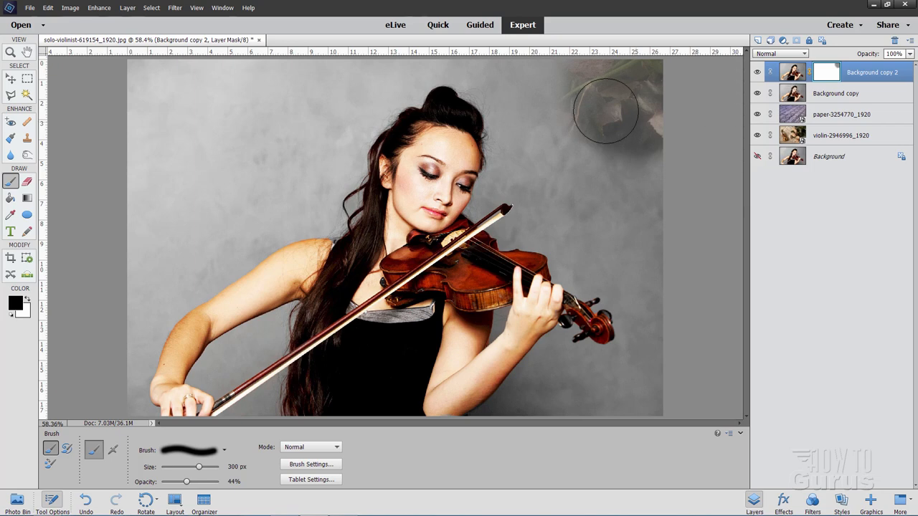
drag(606, 112, 585, 200)
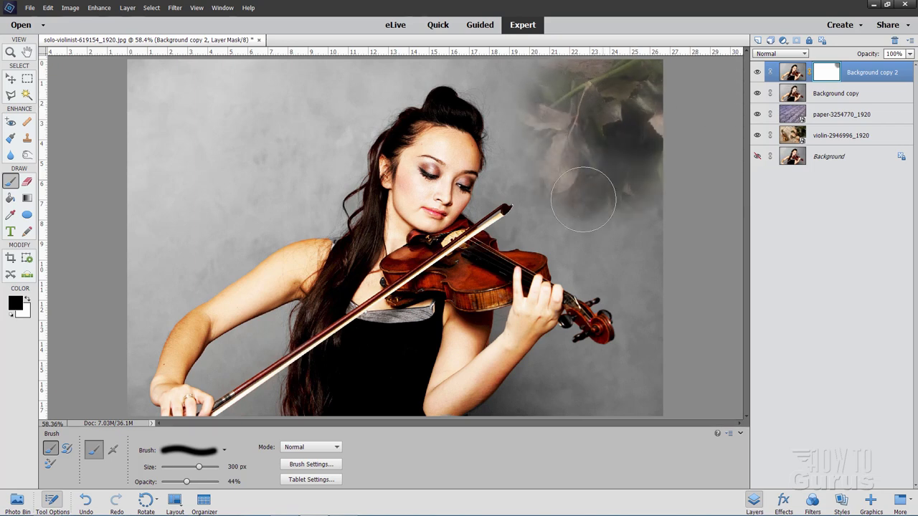
drag(584, 199, 624, 102)
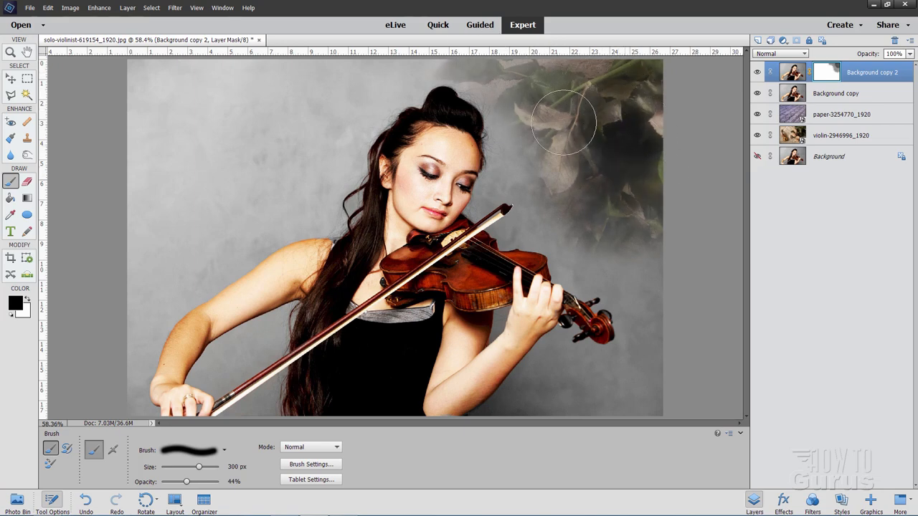
drag(563, 122, 655, 166)
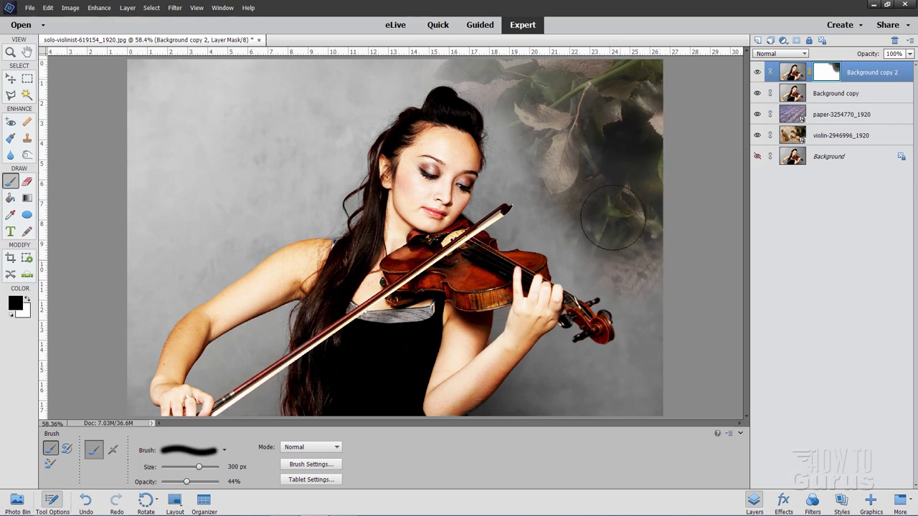
drag(613, 219, 552, 136)
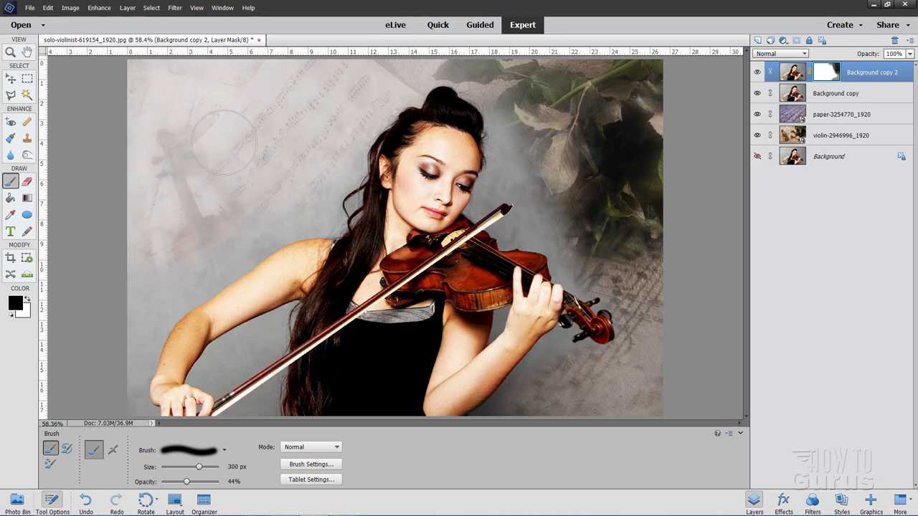
mouse_move(152, 213)
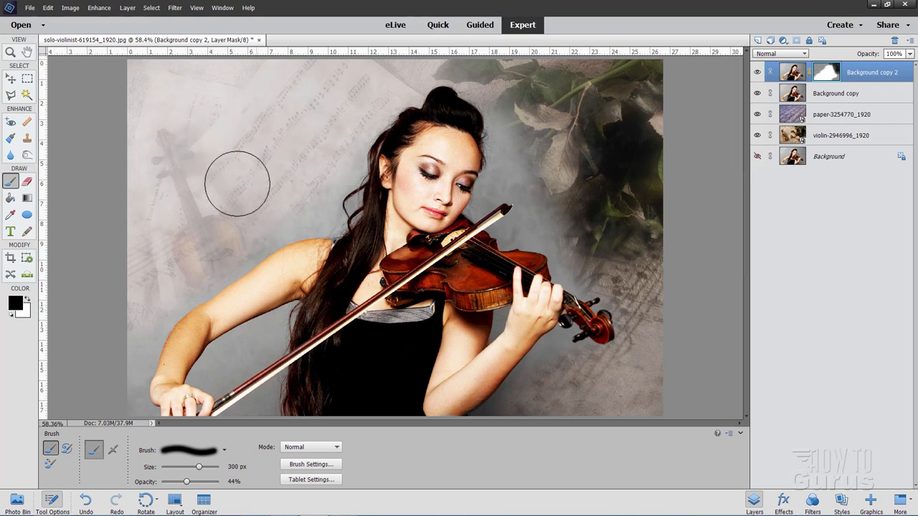
- Paint black on the mask at left to reveal the sheet music and still-life violin
drag(236, 183, 161, 305)
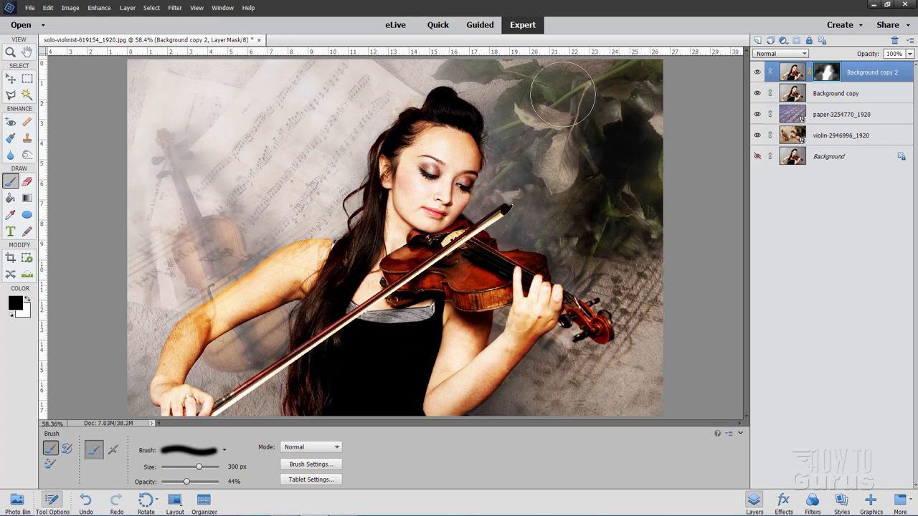
mouse_move(549, 402)
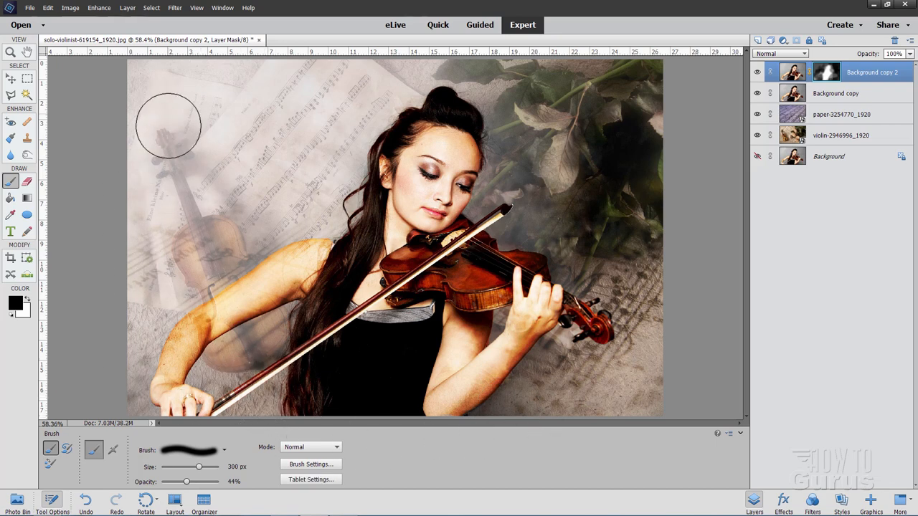
mouse_move(705, 188)
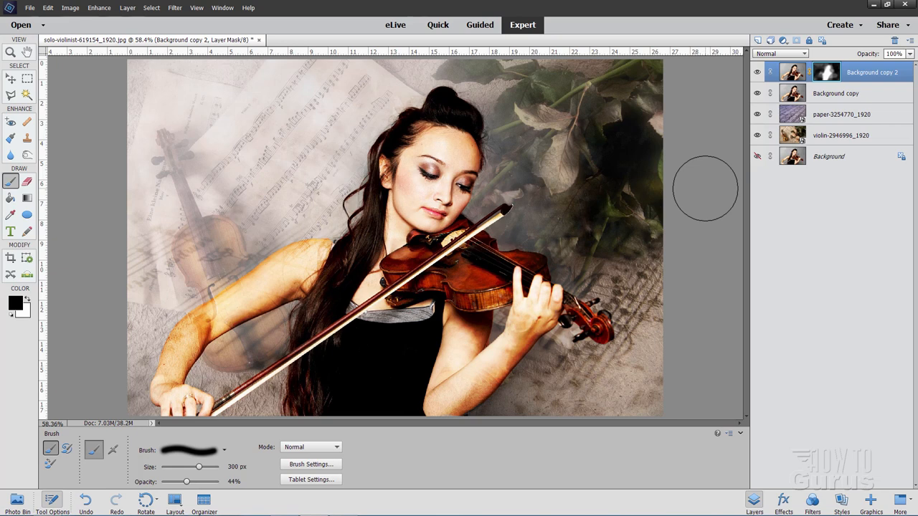
mouse_move(703, 221)
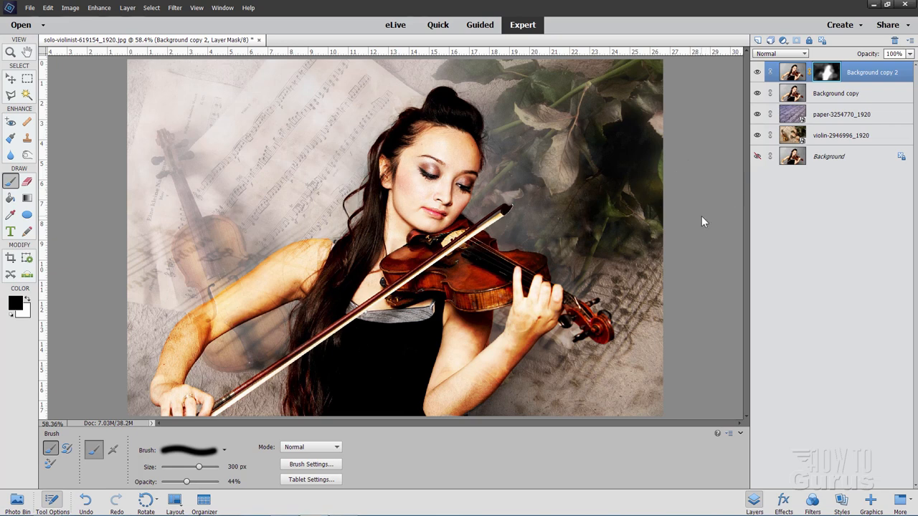